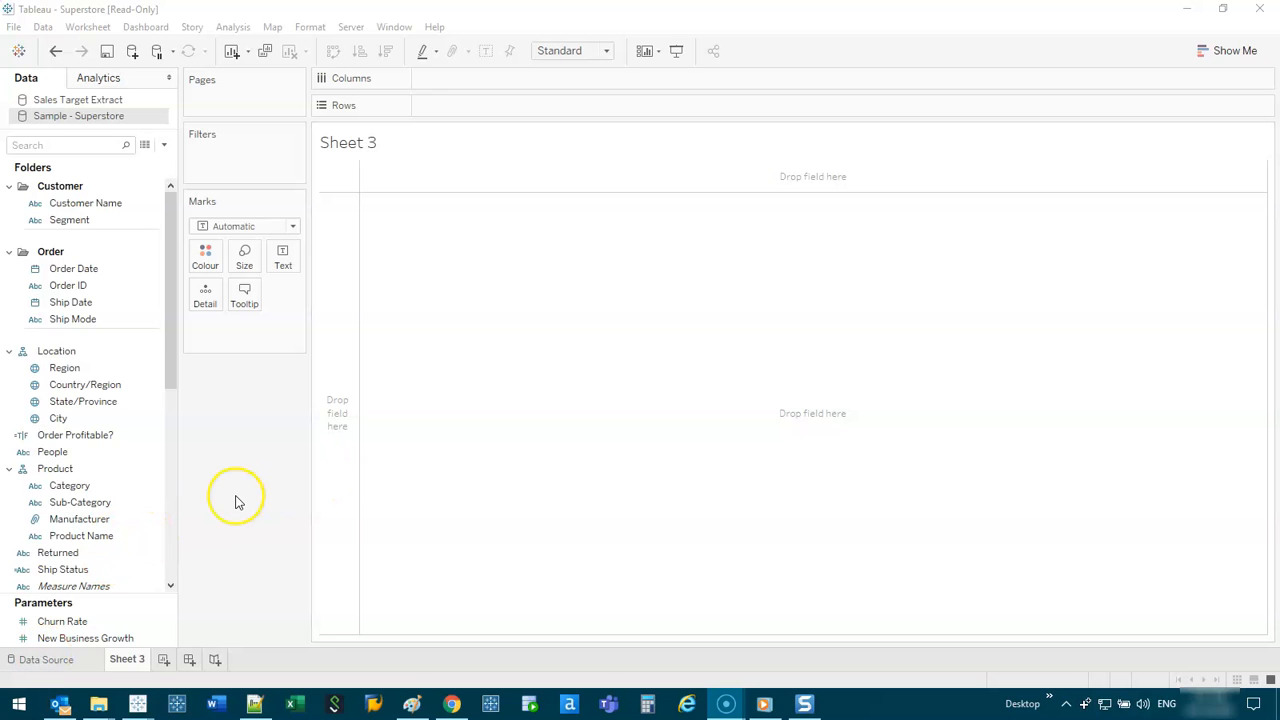
{"action": "mouse_move", "coordinate": [238, 502]}
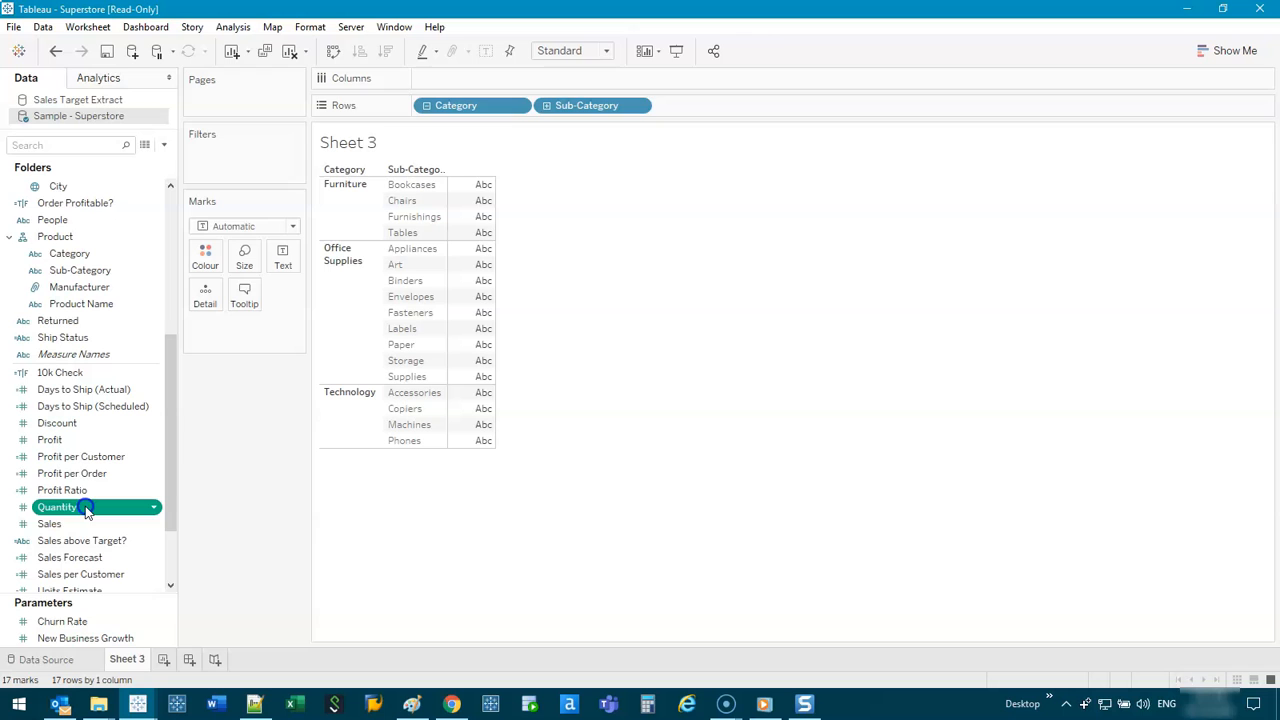
- Add SUM(Quantity) to Columns so each sub-category gets a horizontal quantity bar
{"action": "left_click_drag", "start_coordinate": [57, 507], "coordinate": [456, 78]}
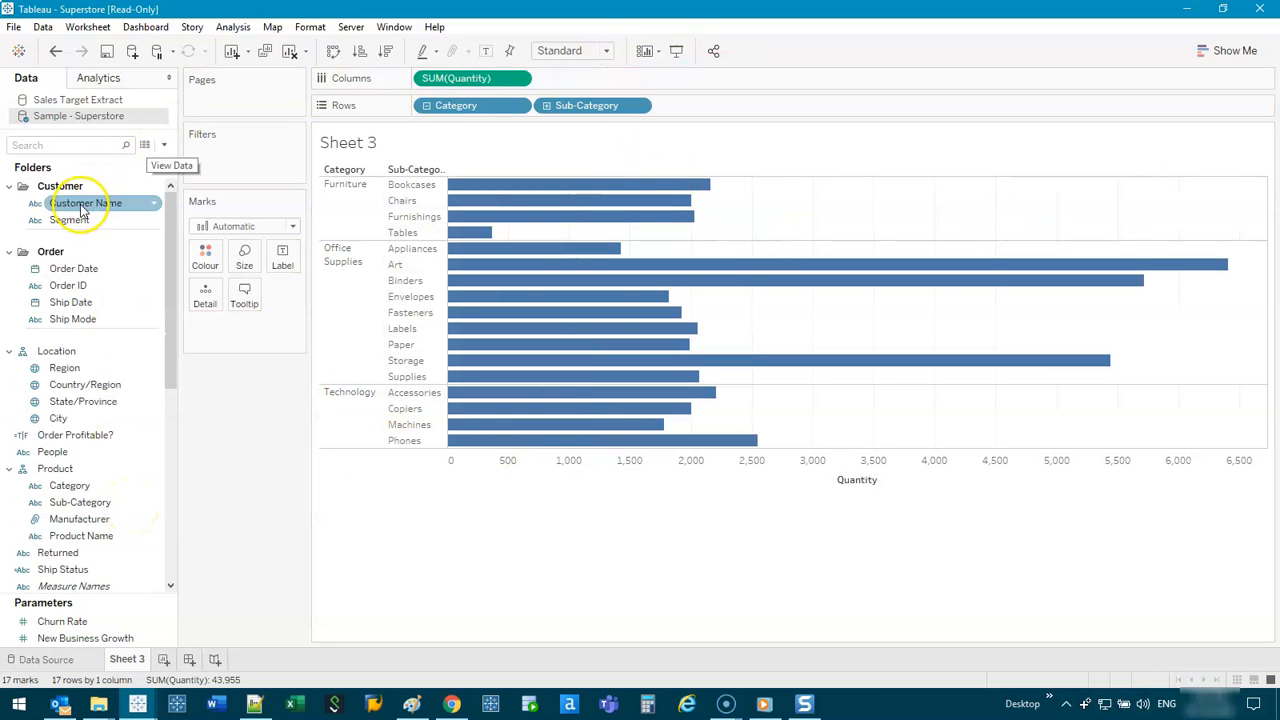
- Colour the bars by Segment into Consumer, Corporate and Home Office stacks
{"action": "left_click_drag", "start_coordinate": [69, 219], "coordinate": [205, 257]}
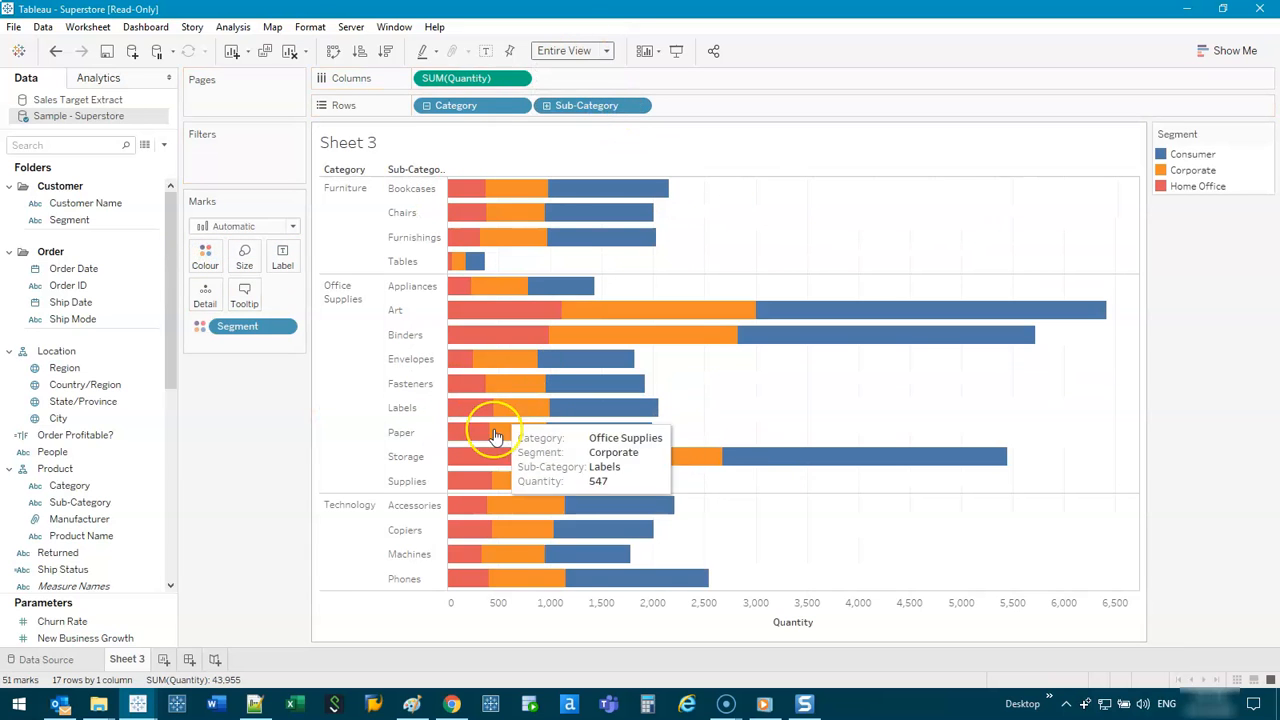
{"action": "mouse_move", "coordinate": [433, 437]}
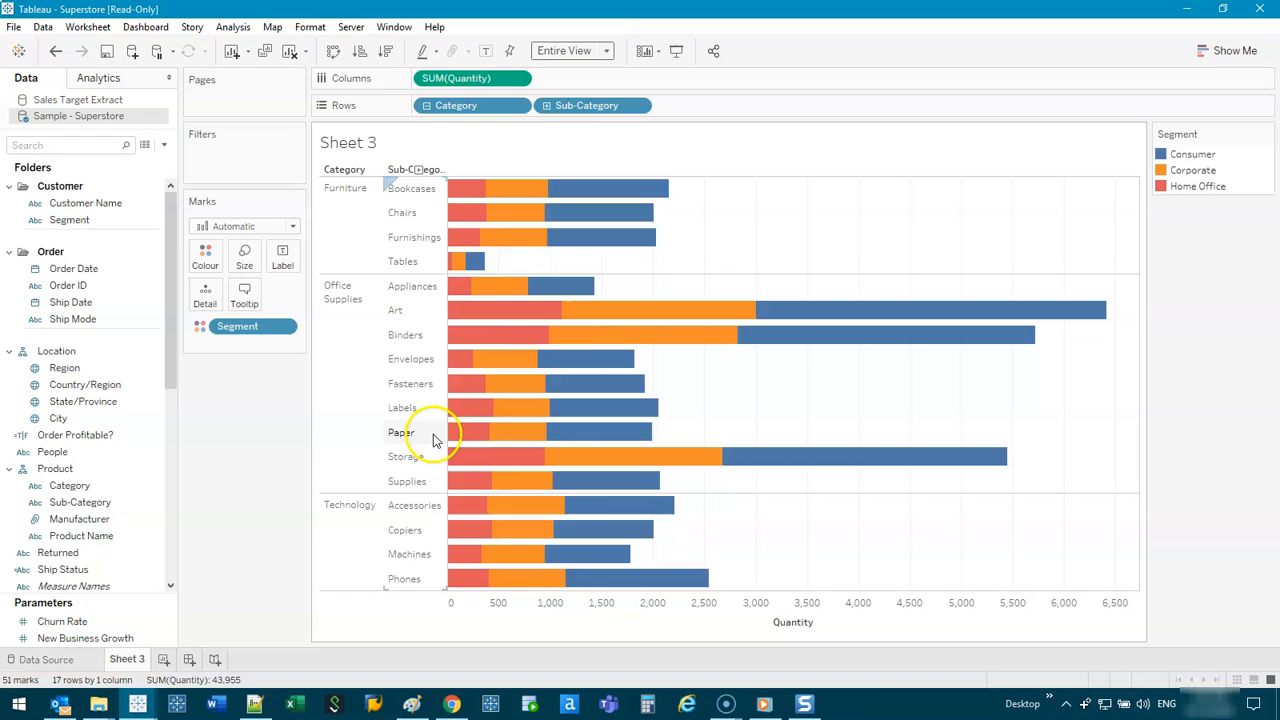
{"action": "mouse_move", "coordinate": [910, 394]}
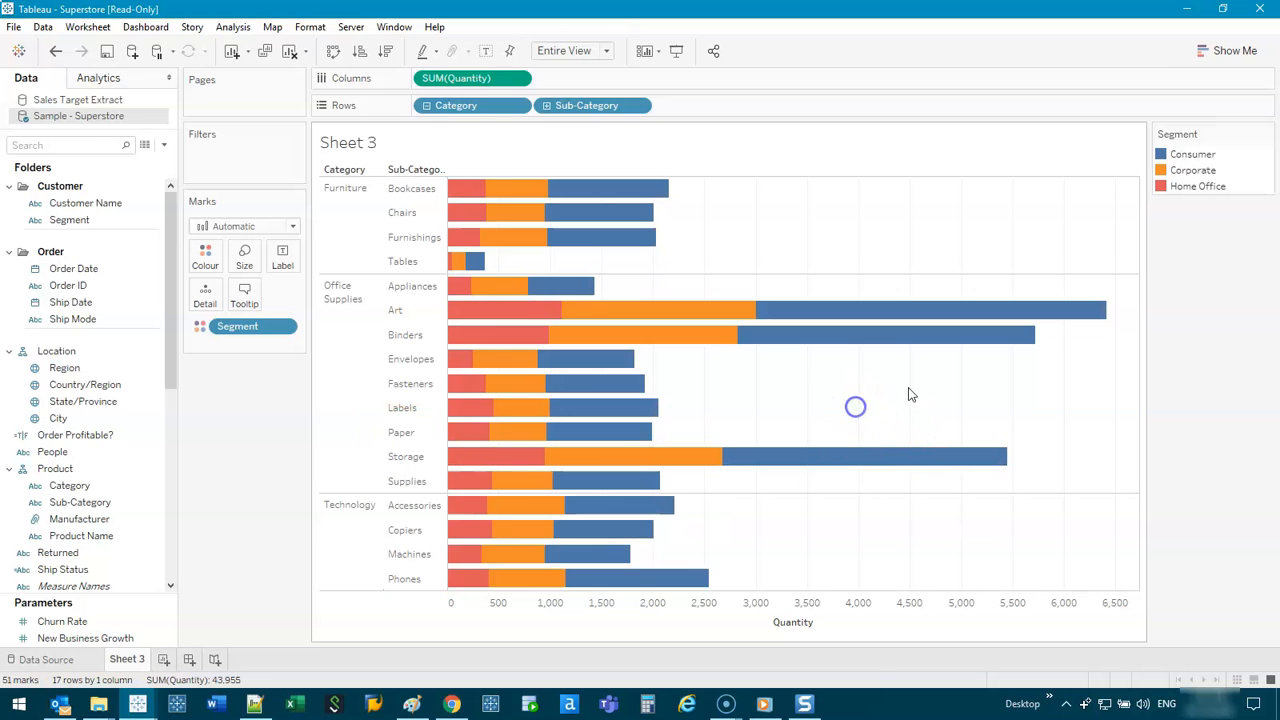
{"action": "mouse_move", "coordinate": [500, 457]}
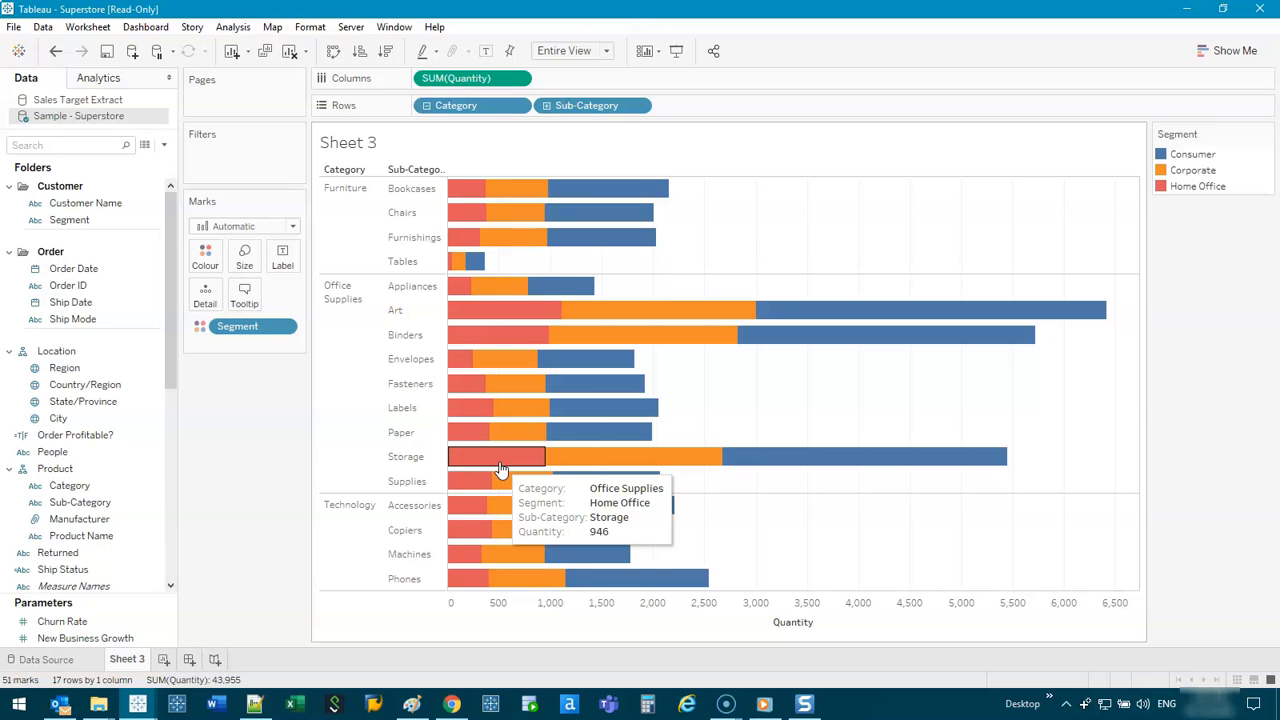
{"action": "mouse_move", "coordinate": [470, 432]}
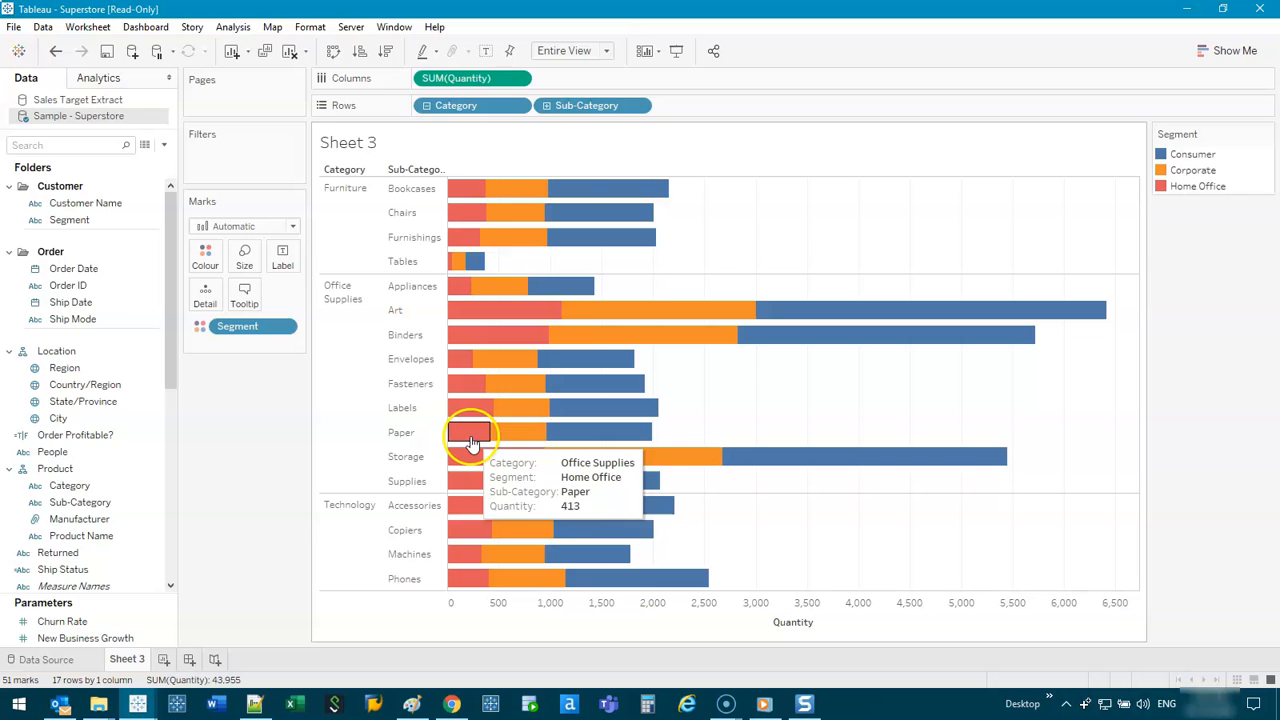
{"action": "mouse_move", "coordinate": [508, 460]}
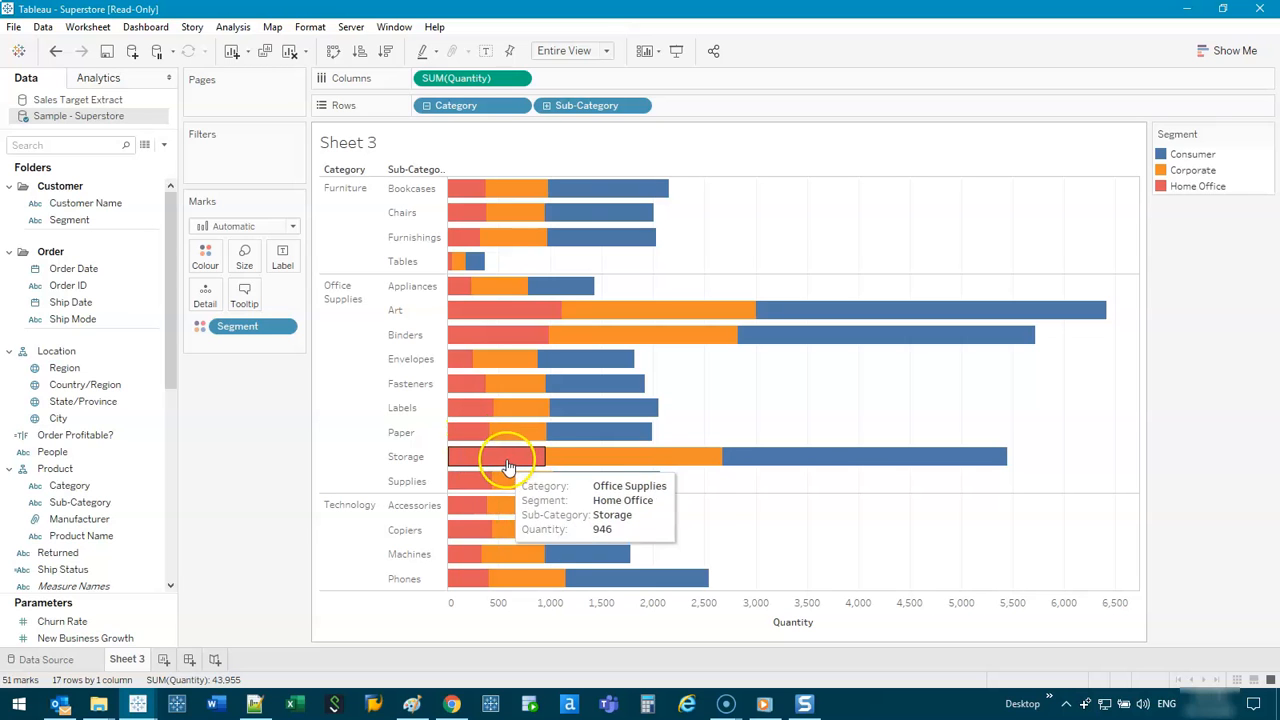
{"action": "mouse_move", "coordinate": [740, 487]}
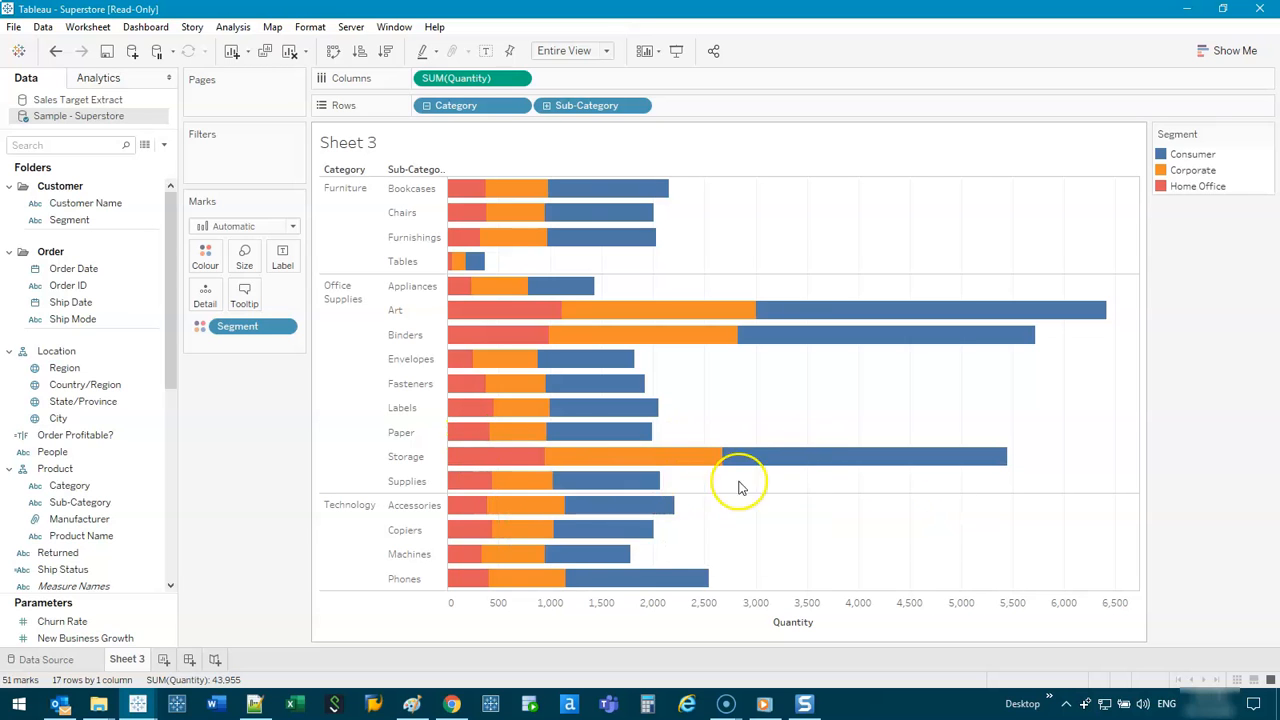
{"action": "mouse_move", "coordinate": [1218, 190]}
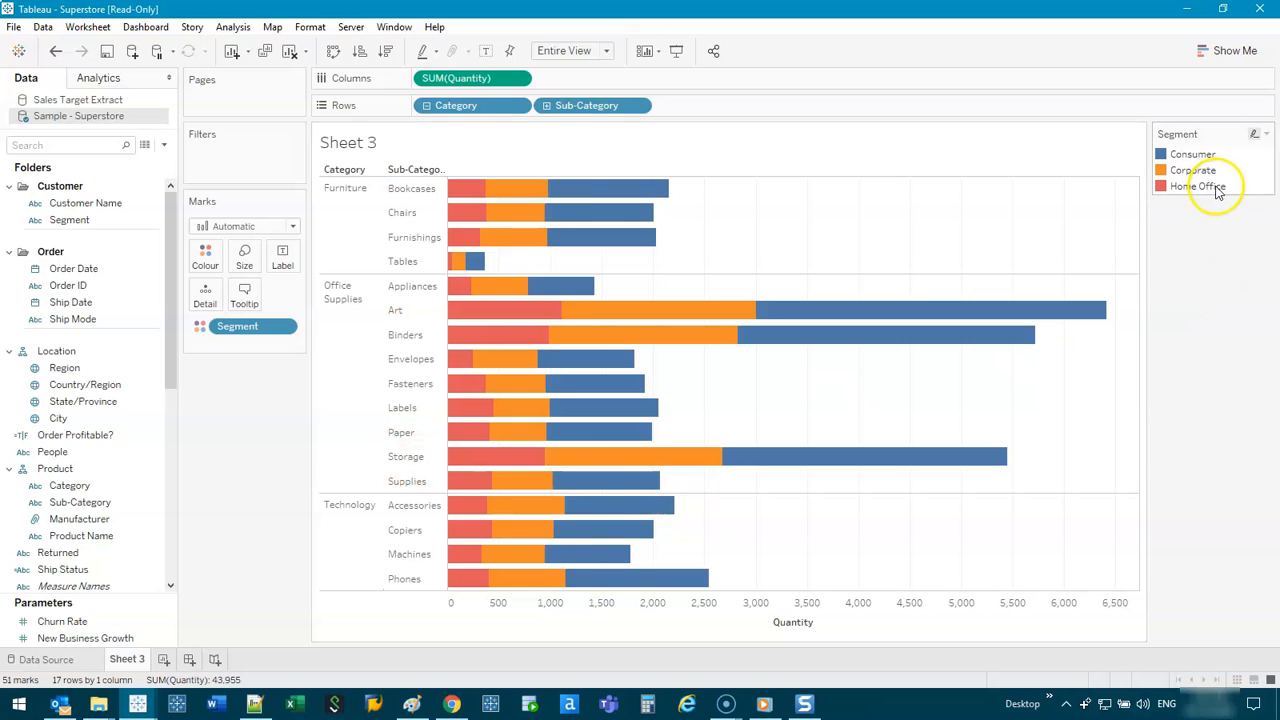
{"action": "mouse_move", "coordinate": [518, 432]}
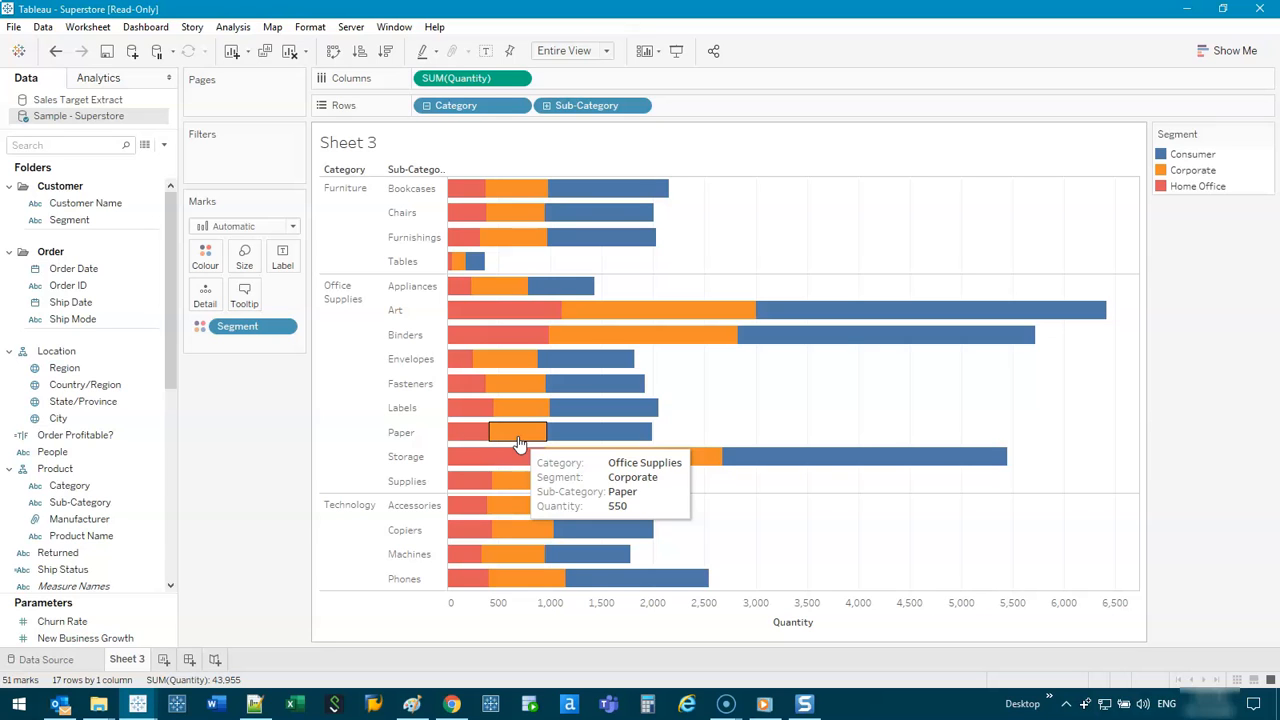
{"action": "mouse_move", "coordinate": [690, 390]}
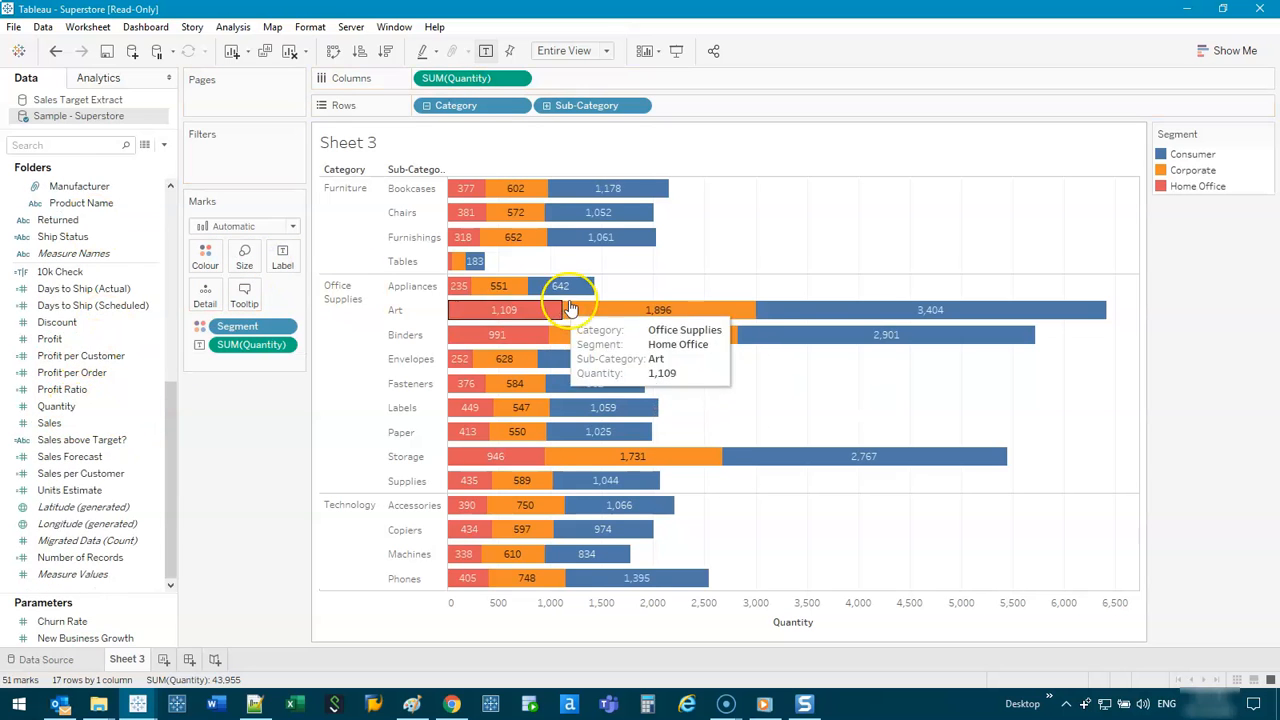
{"action": "mouse_move", "coordinate": [478, 359]}
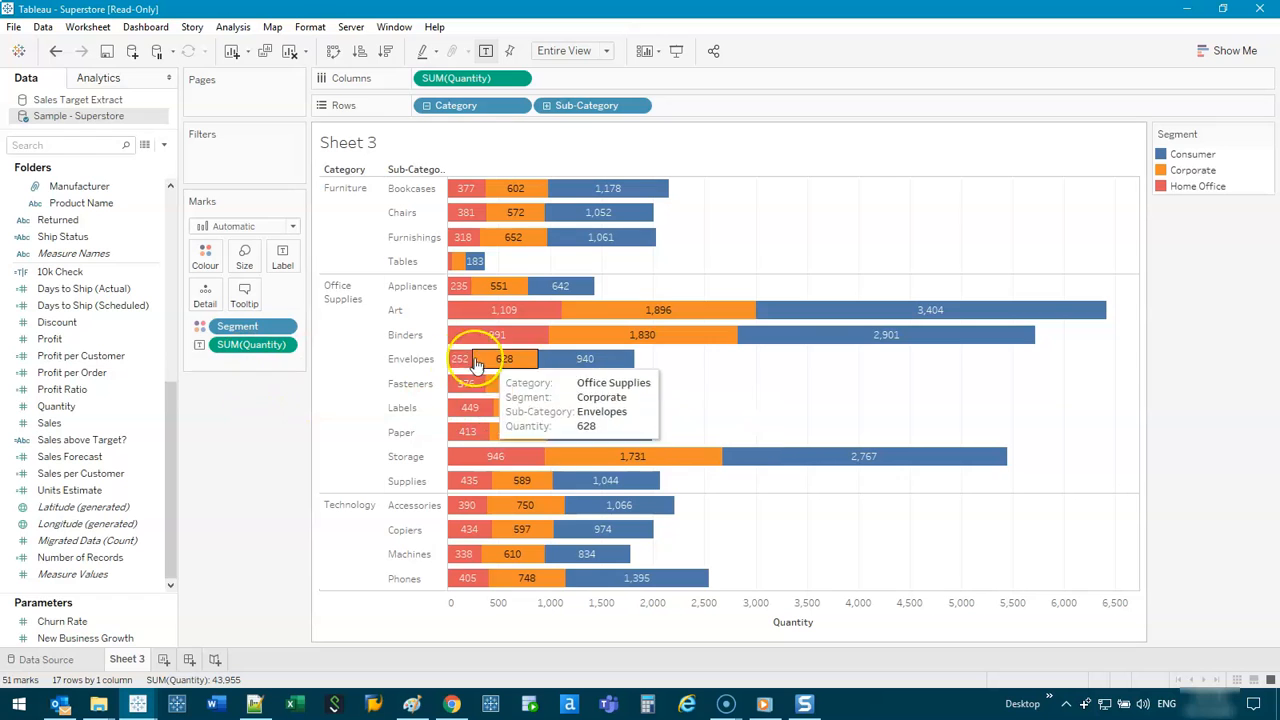
- Apply Quick Table Calculation Percent of Total to the SUM(Quantity) labels
{"action": "right_click", "coordinate": [252, 344]}
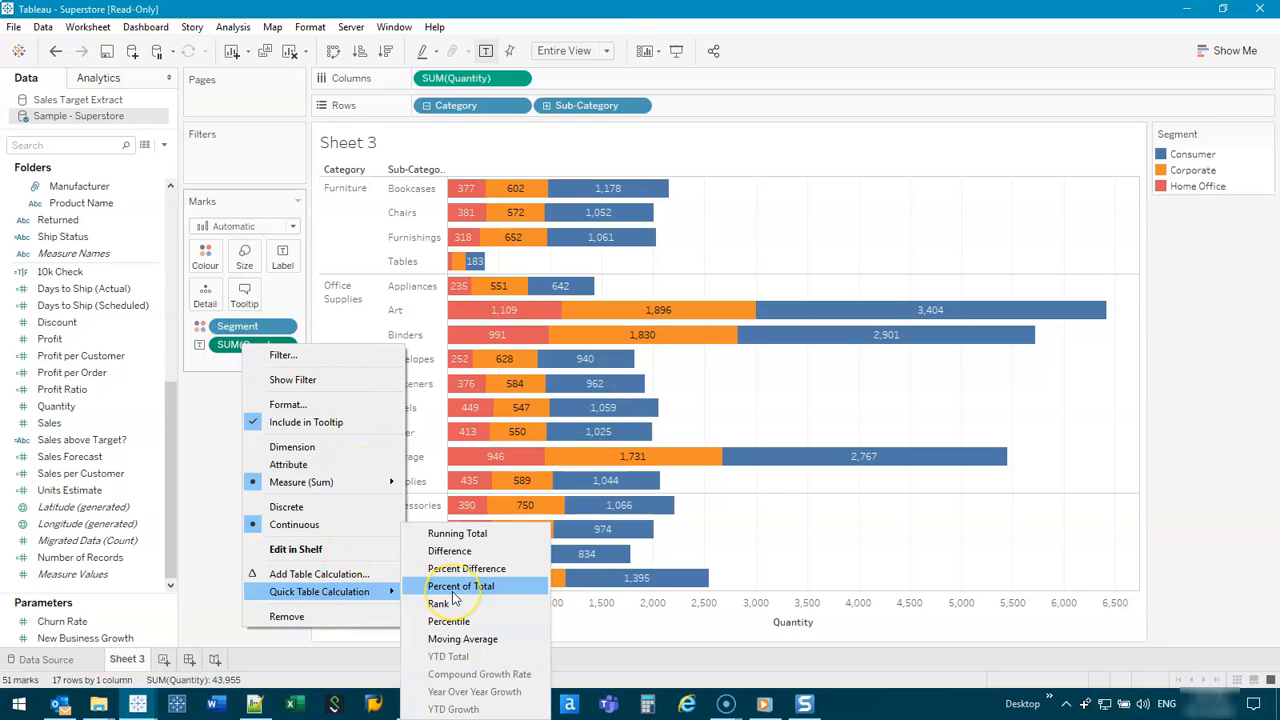
{"action": "left_click", "coordinate": [461, 586]}
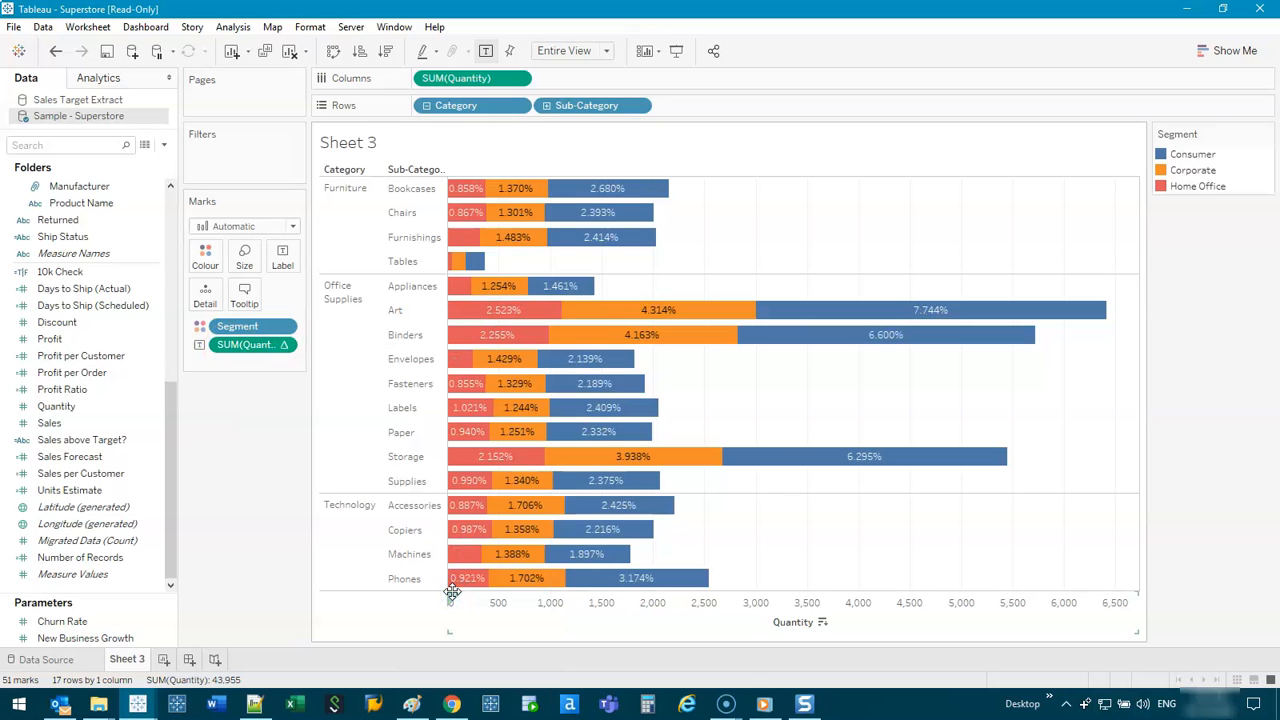
{"action": "mouse_move", "coordinate": [531, 432]}
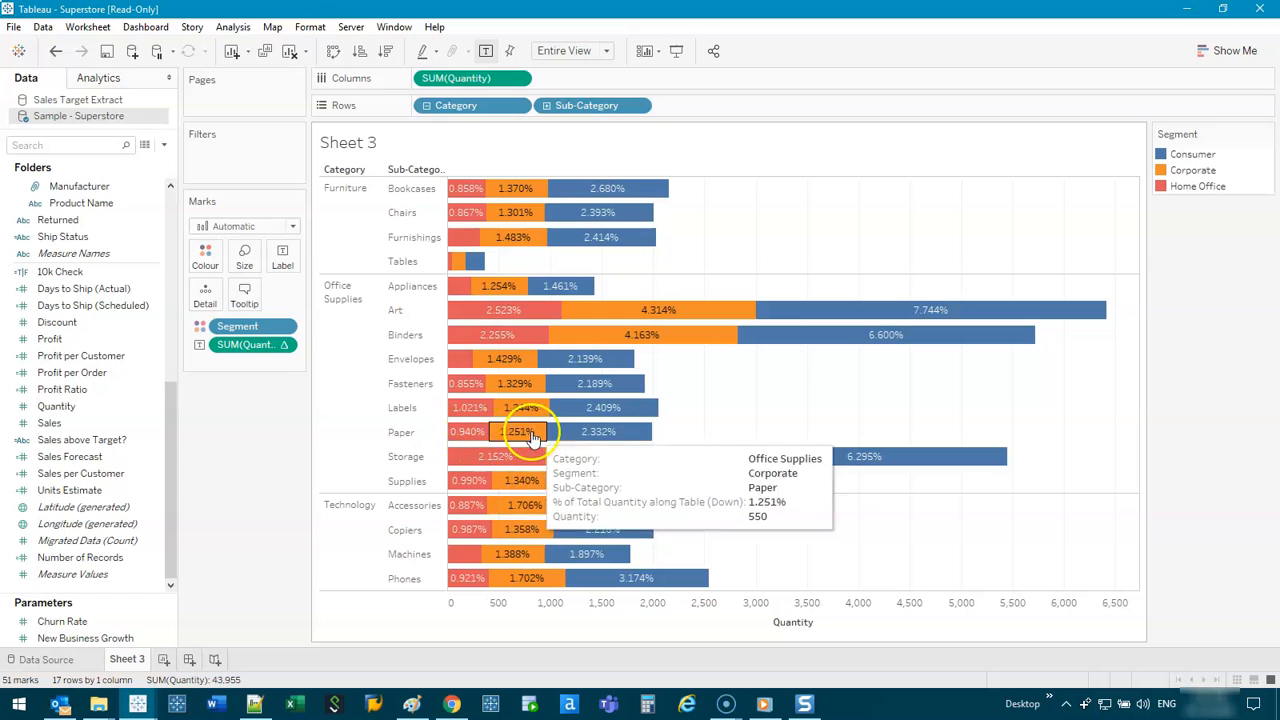
{"action": "mouse_move", "coordinate": [578, 432]}
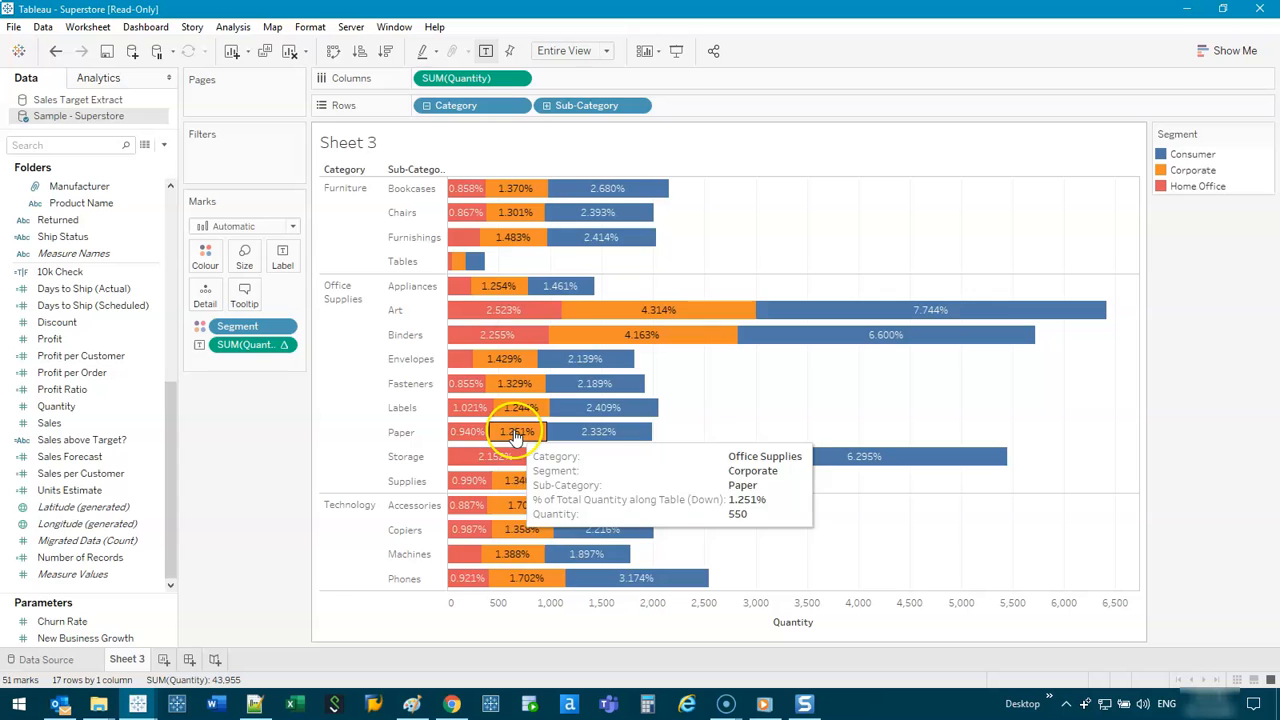
{"action": "mouse_move", "coordinate": [470, 431]}
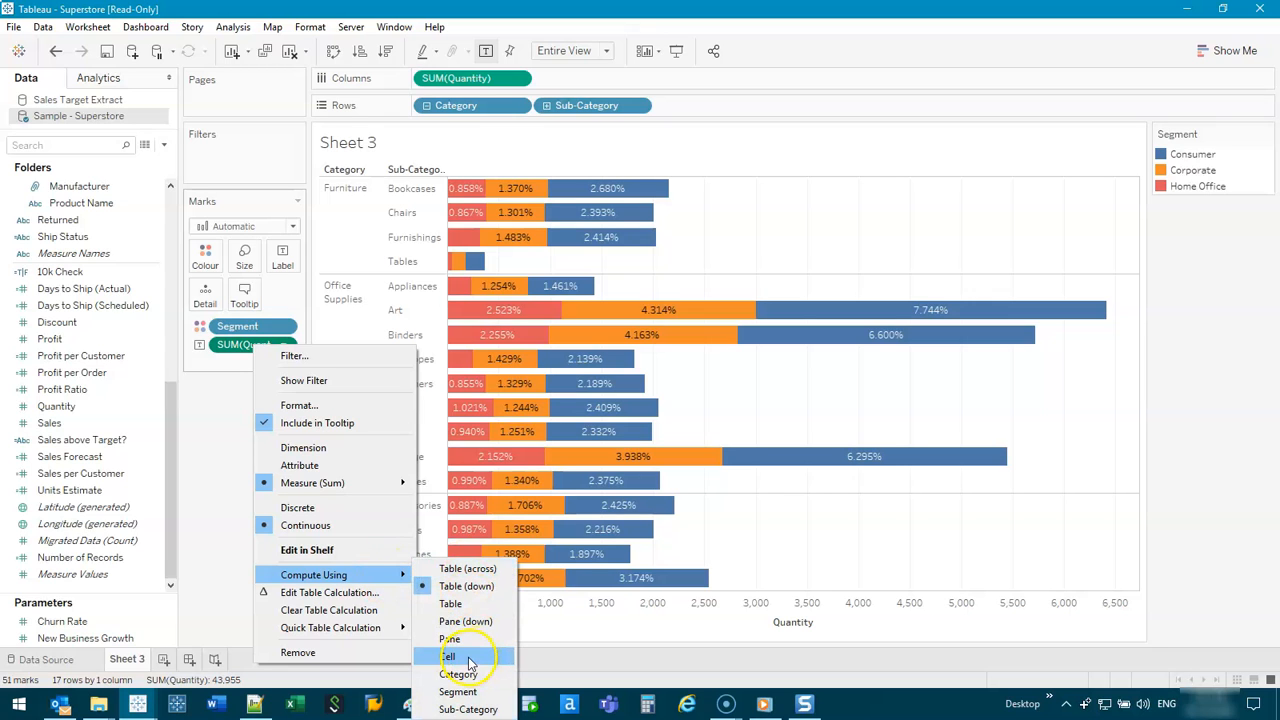
- Compute the percent labels using Cell so each sub-category sums to 100%
{"action": "left_click", "coordinate": [450, 657]}
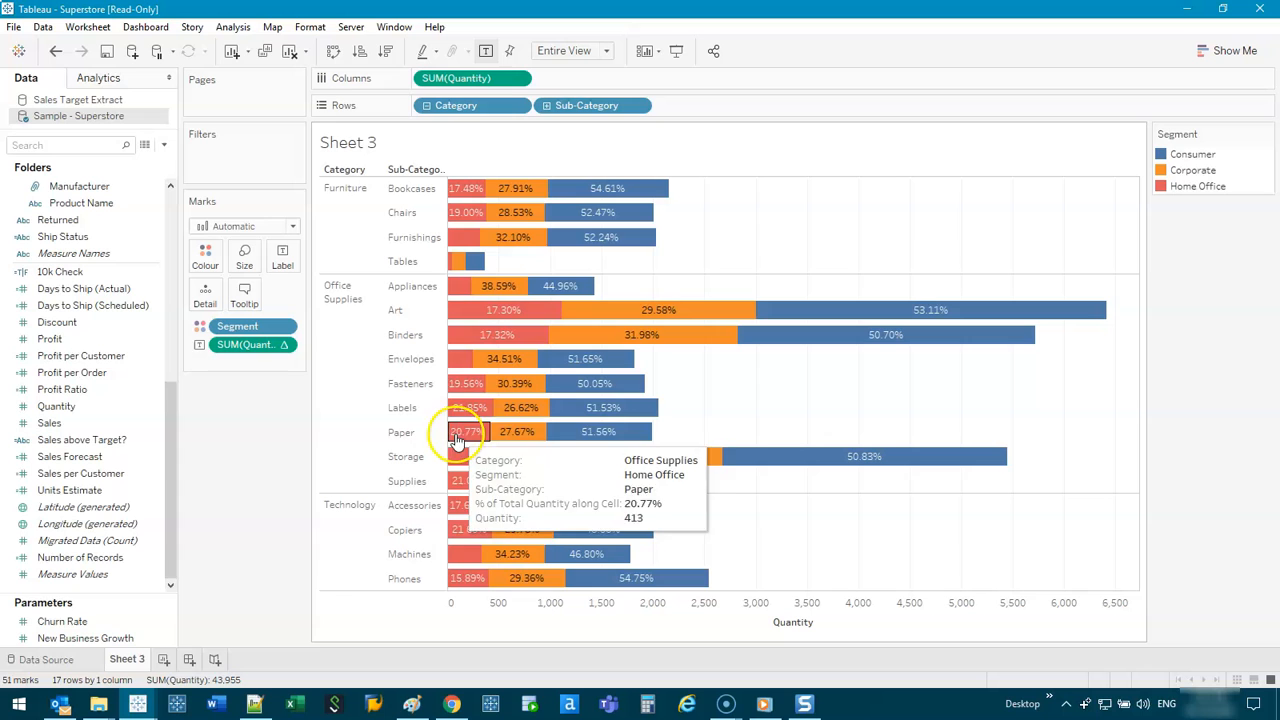
{"action": "mouse_move", "coordinate": [435, 456]}
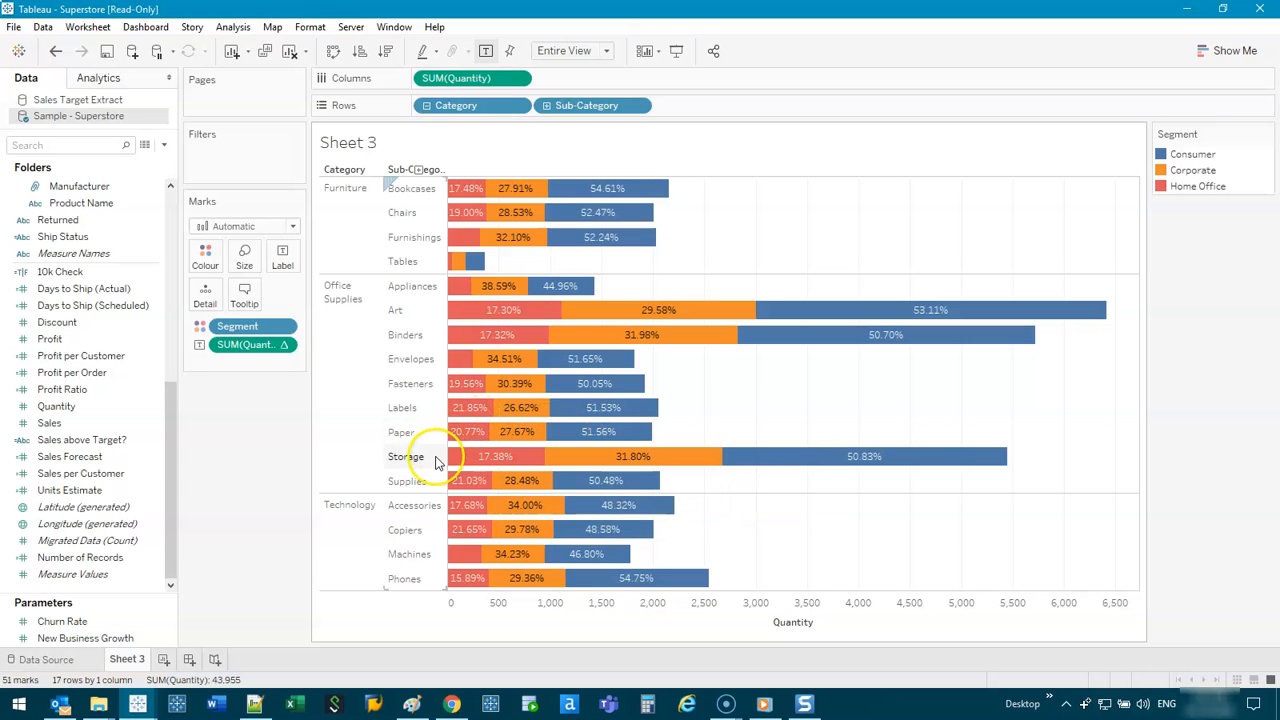
{"action": "mouse_move", "coordinate": [450, 431]}
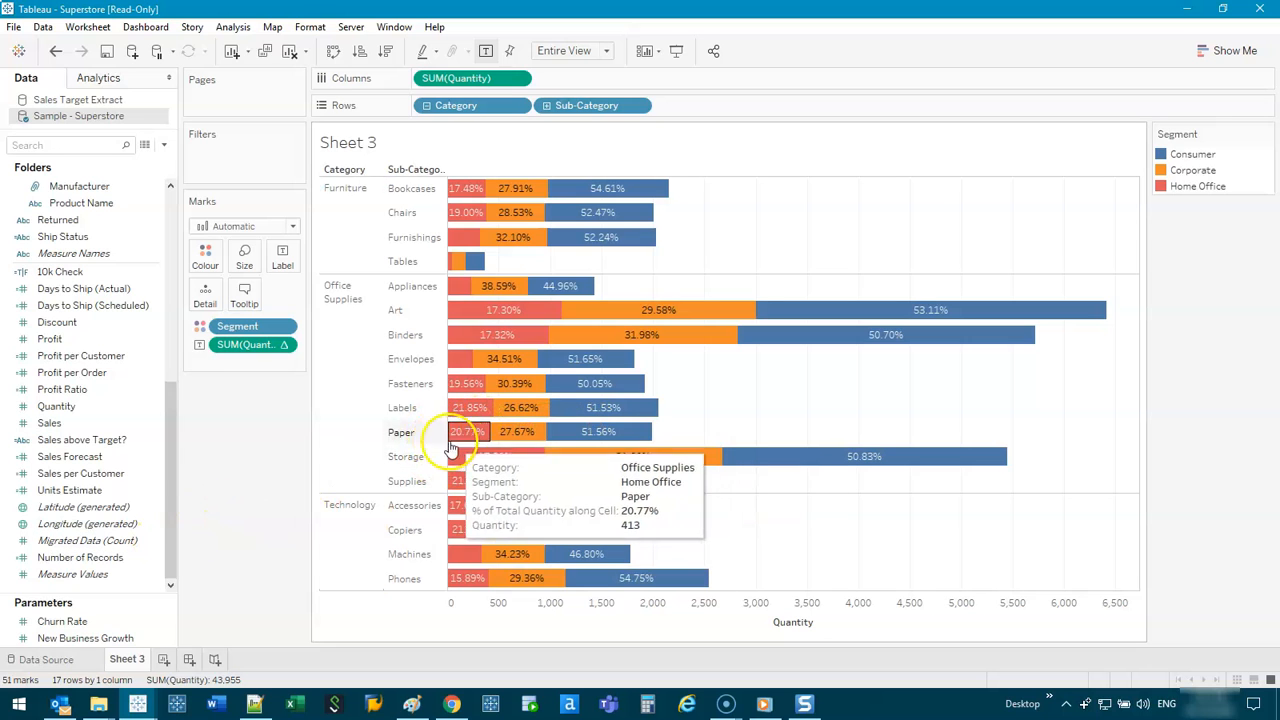
{"action": "mouse_move", "coordinate": [520, 480]}
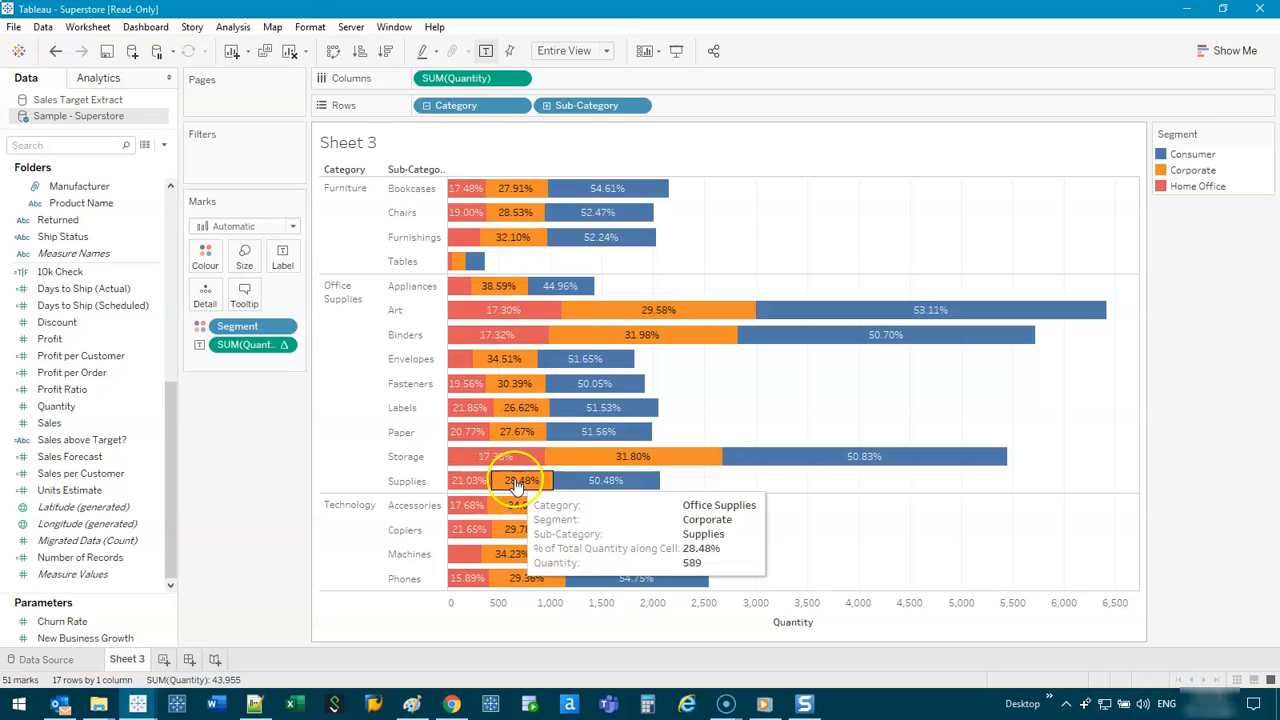
{"action": "mouse_move", "coordinate": [490, 431]}
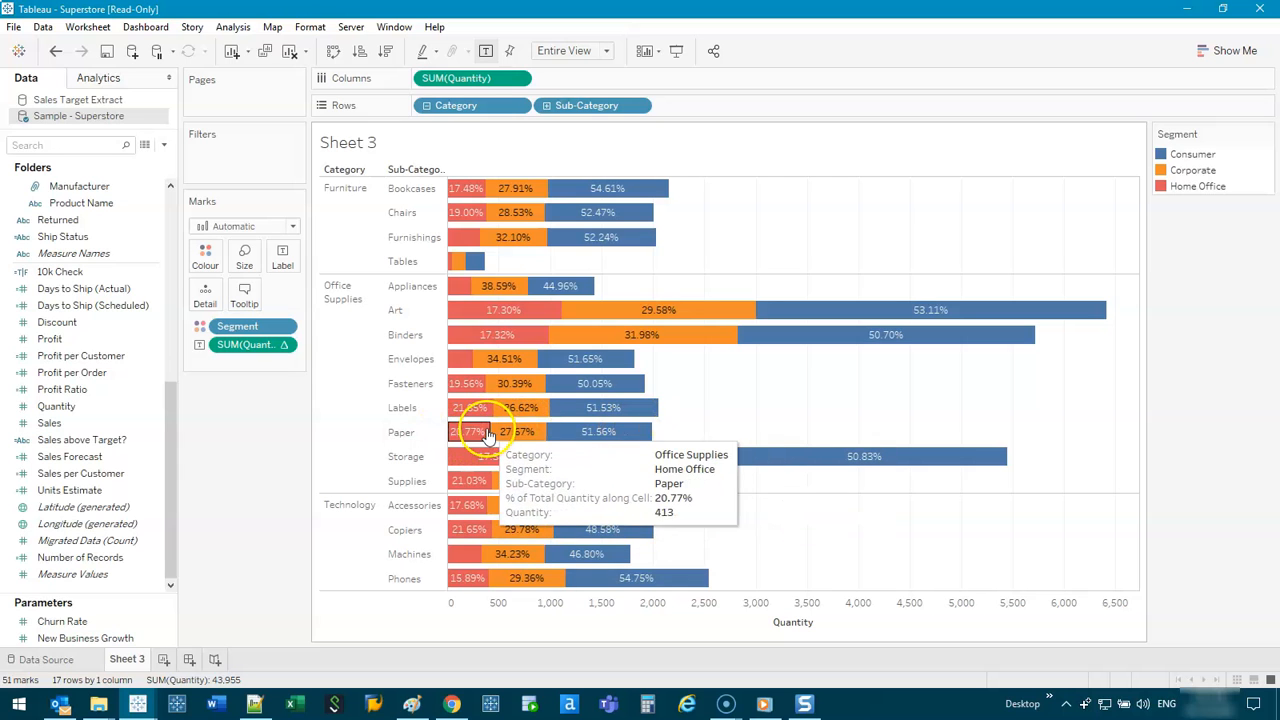
{"action": "mouse_move", "coordinate": [455, 432]}
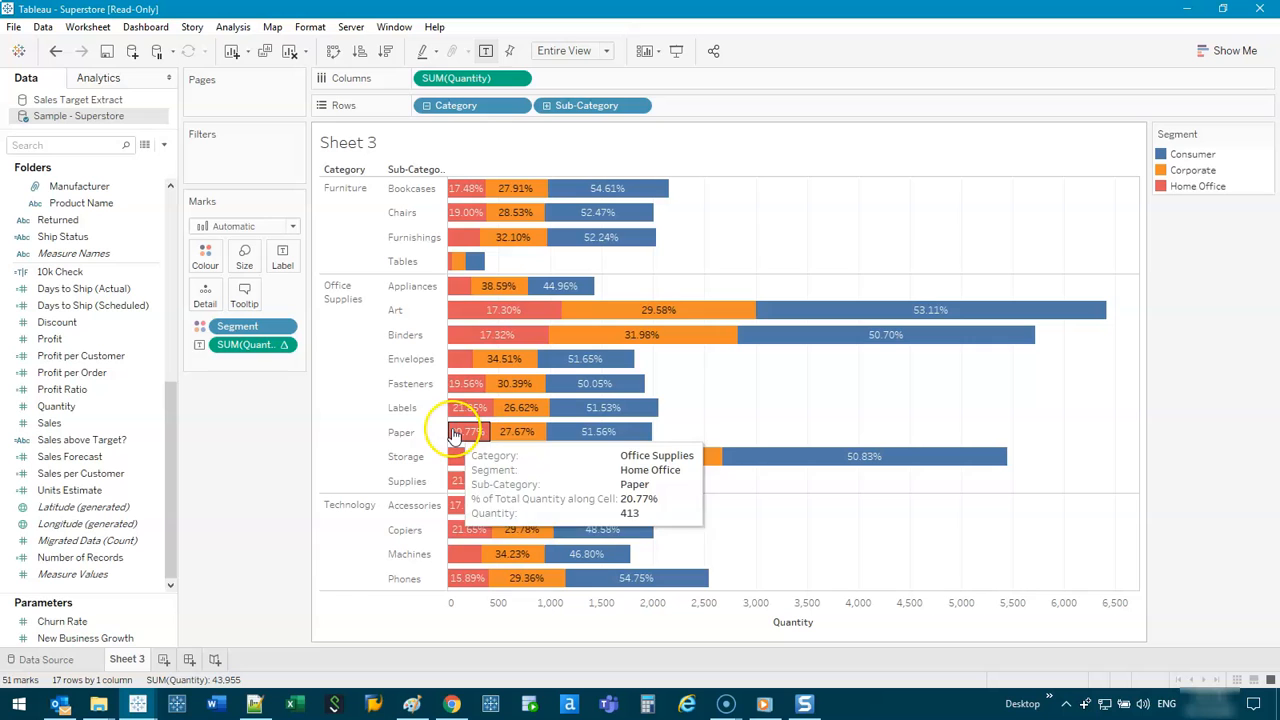
{"action": "mouse_move", "coordinate": [640, 530]}
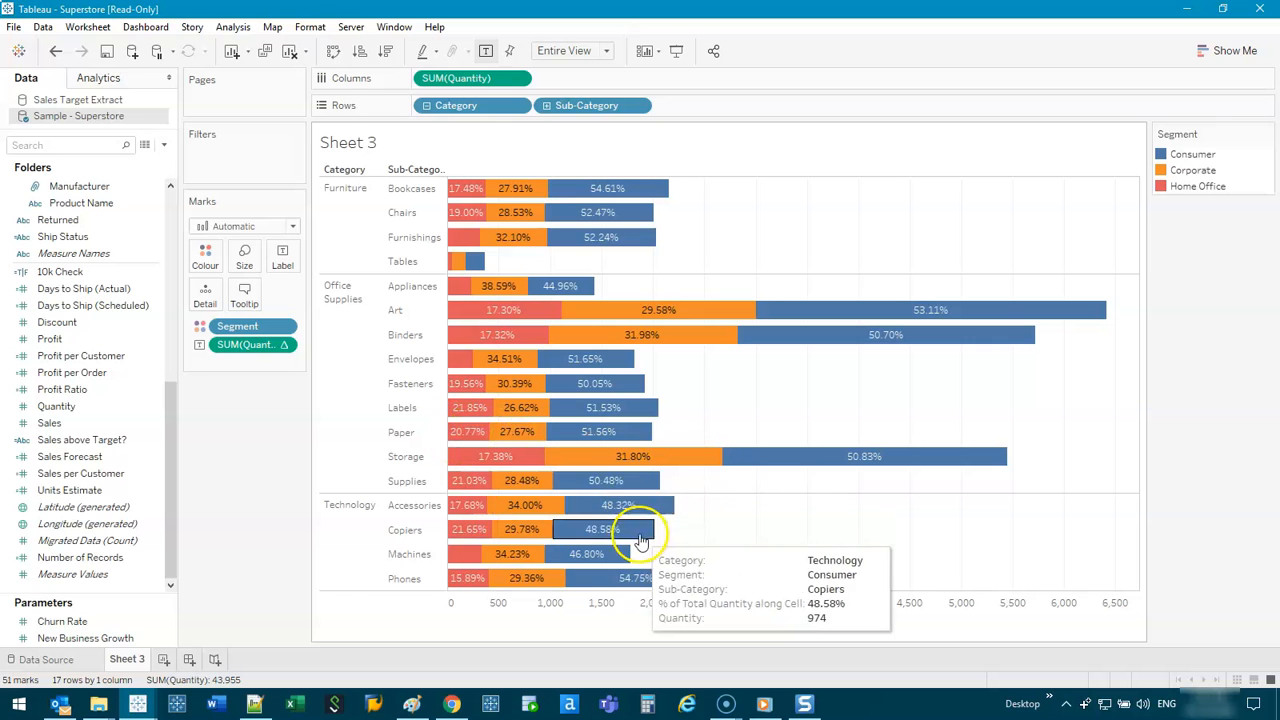
{"action": "mouse_move", "coordinate": [520, 456]}
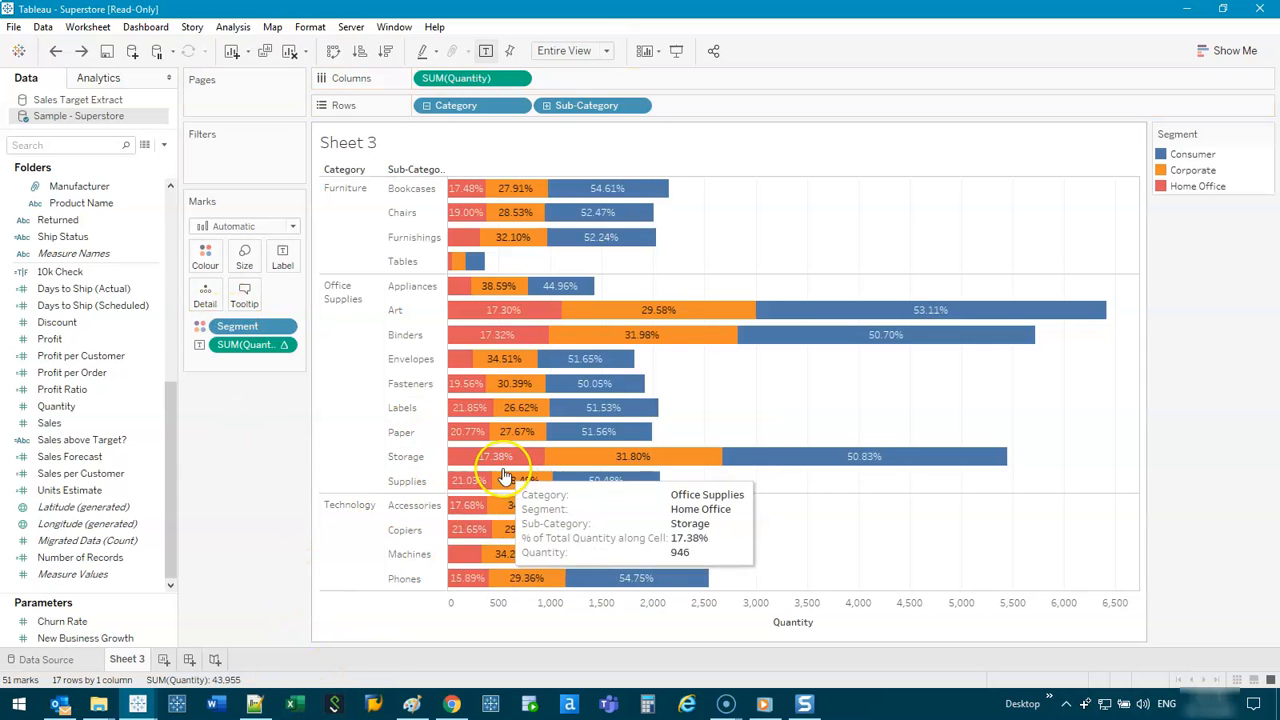
{"action": "mouse_move", "coordinate": [470, 431]}
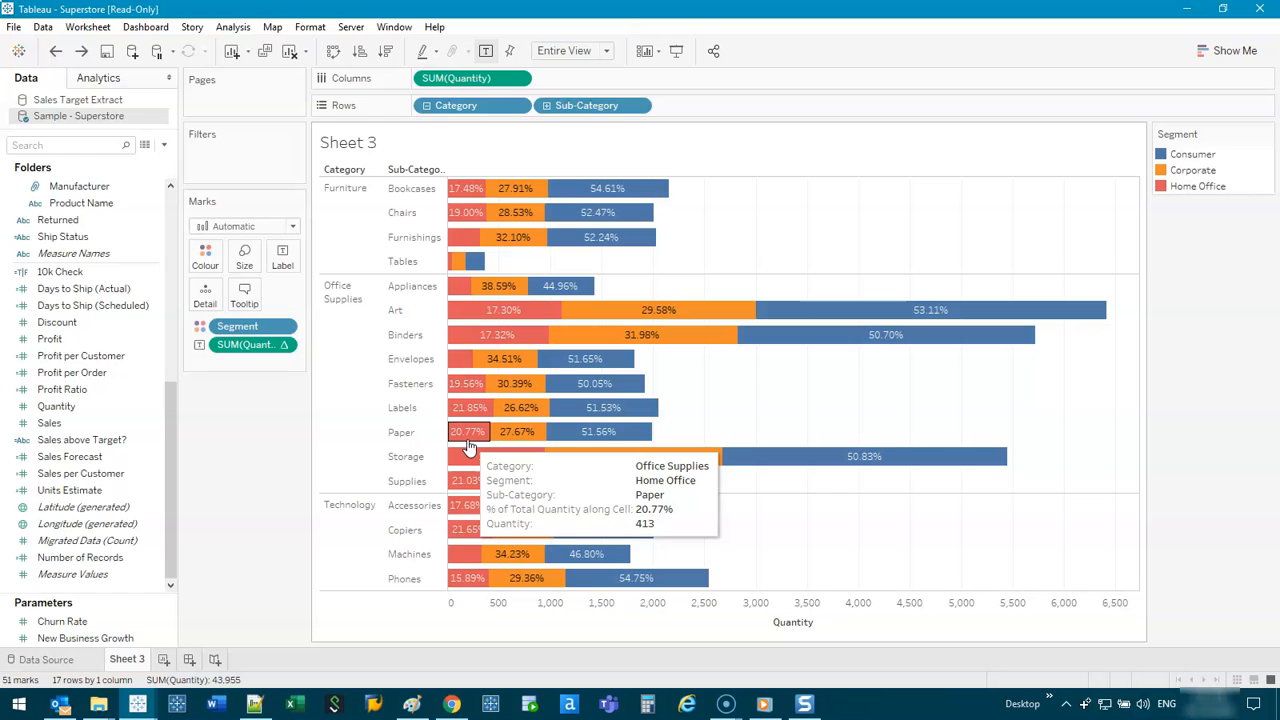
{"action": "mouse_move", "coordinate": [470, 383]}
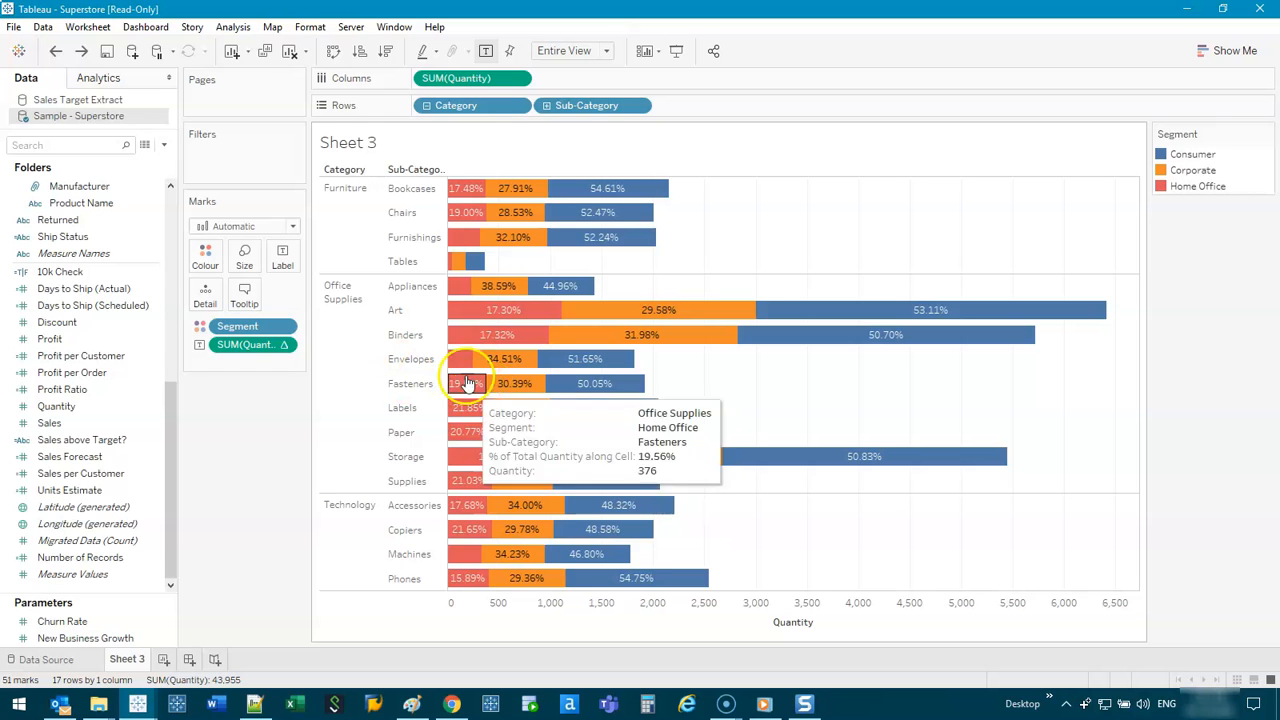
{"action": "mouse_move", "coordinate": [232, 358]}
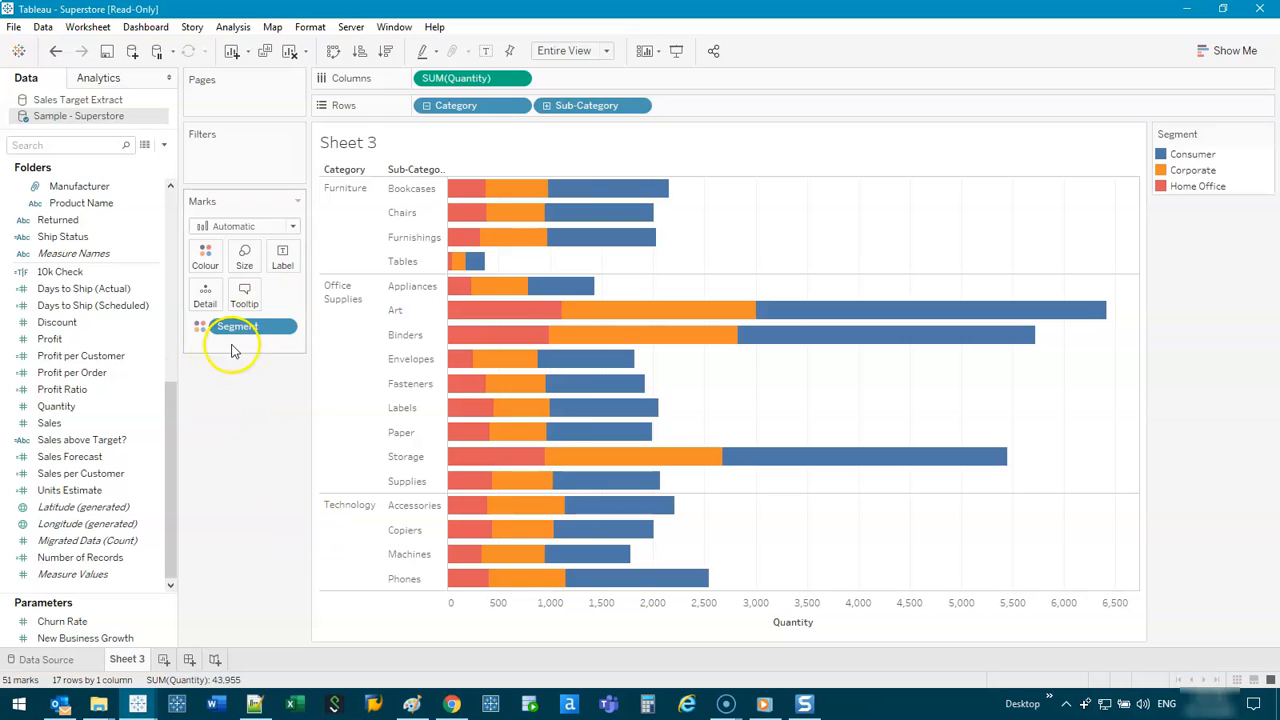
{"action": "mouse_move", "coordinate": [475, 78]}
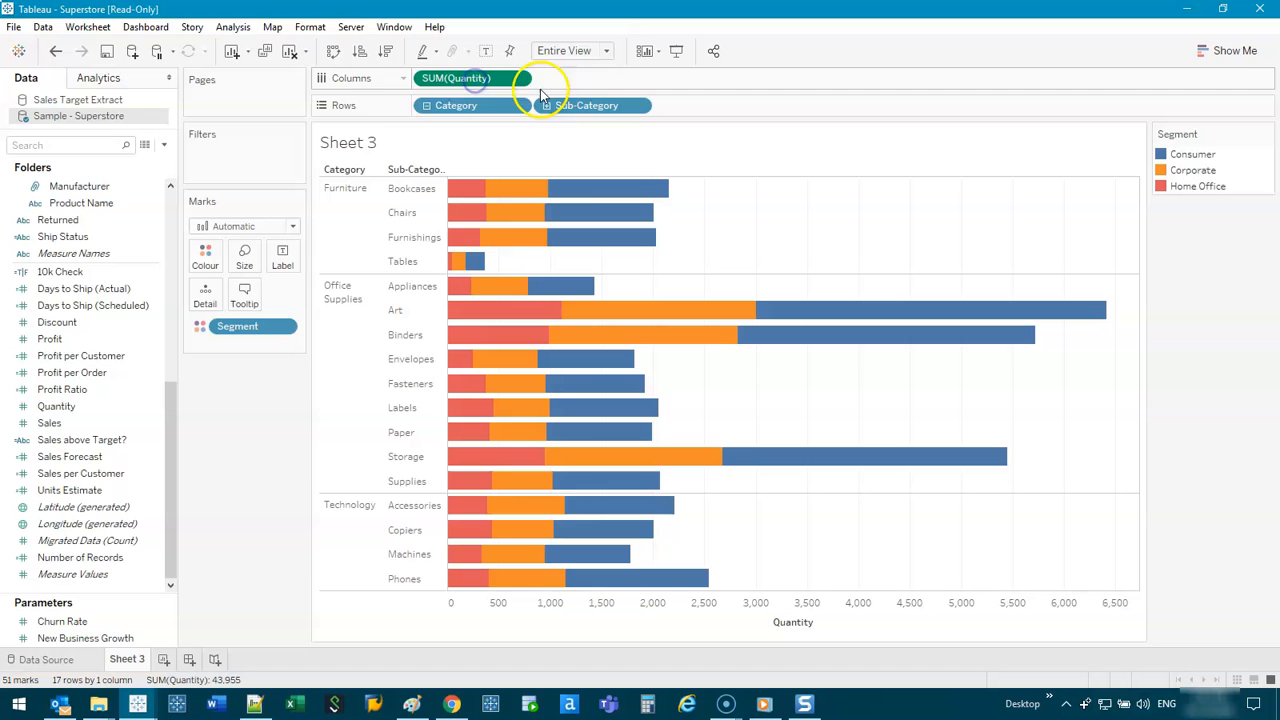
- Duplicate SUM(Quantity) on Columns for a second side-by-side chart without percentage labels
{"action": "left_click_drag", "start_coordinate": [456, 78], "coordinate": [575, 78]}
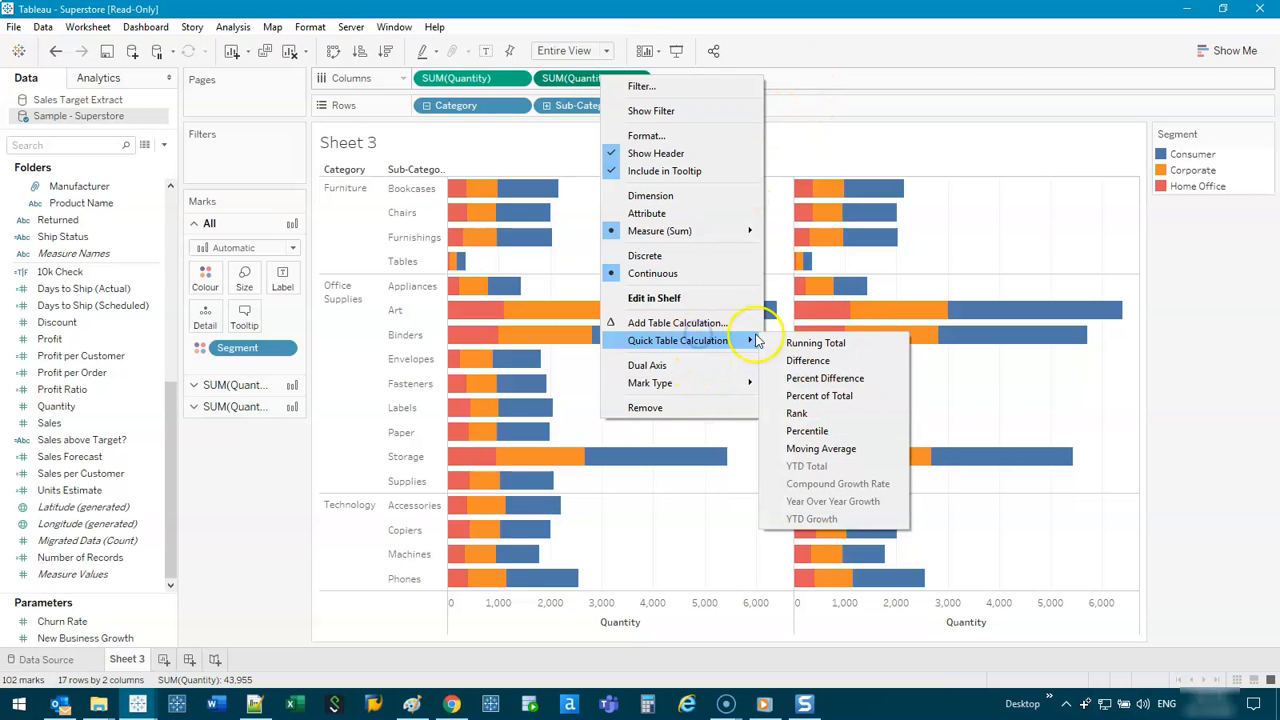
- Set the second SUM(Quantity) chart to Percent of Total with percentage labels
{"action": "left_click", "coordinate": [819, 395]}
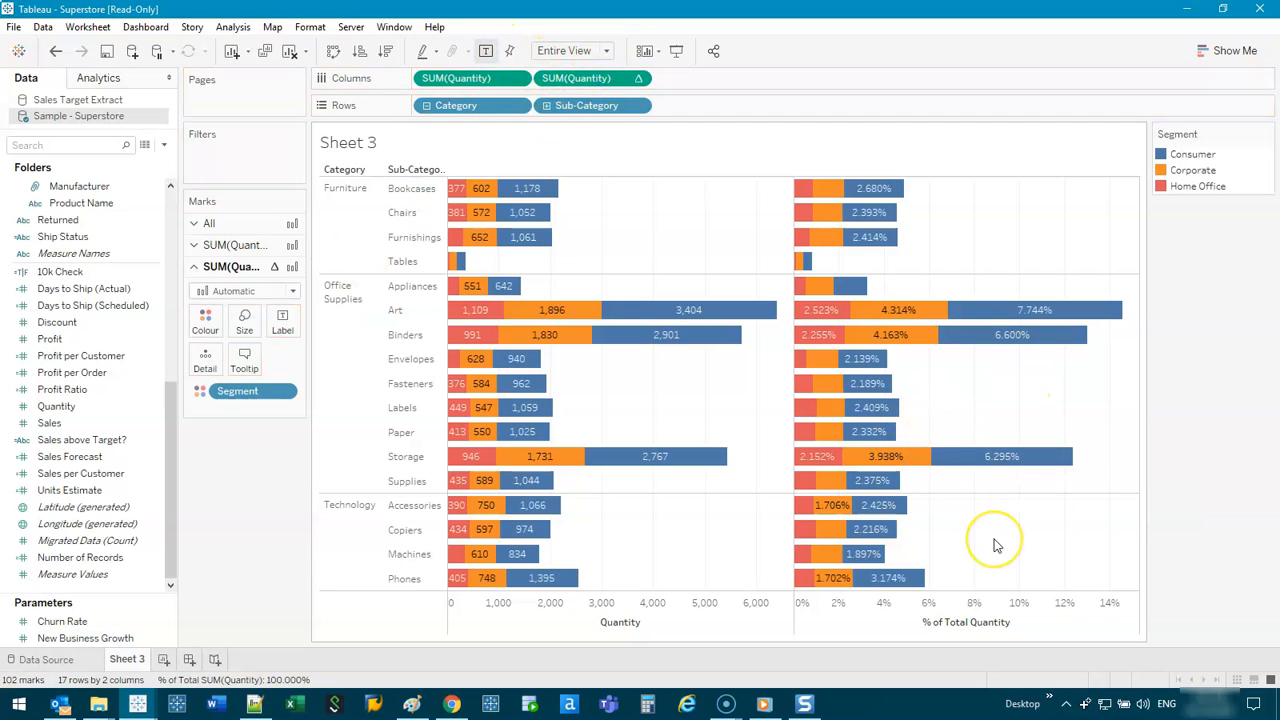
{"action": "mouse_move", "coordinate": [805, 431]}
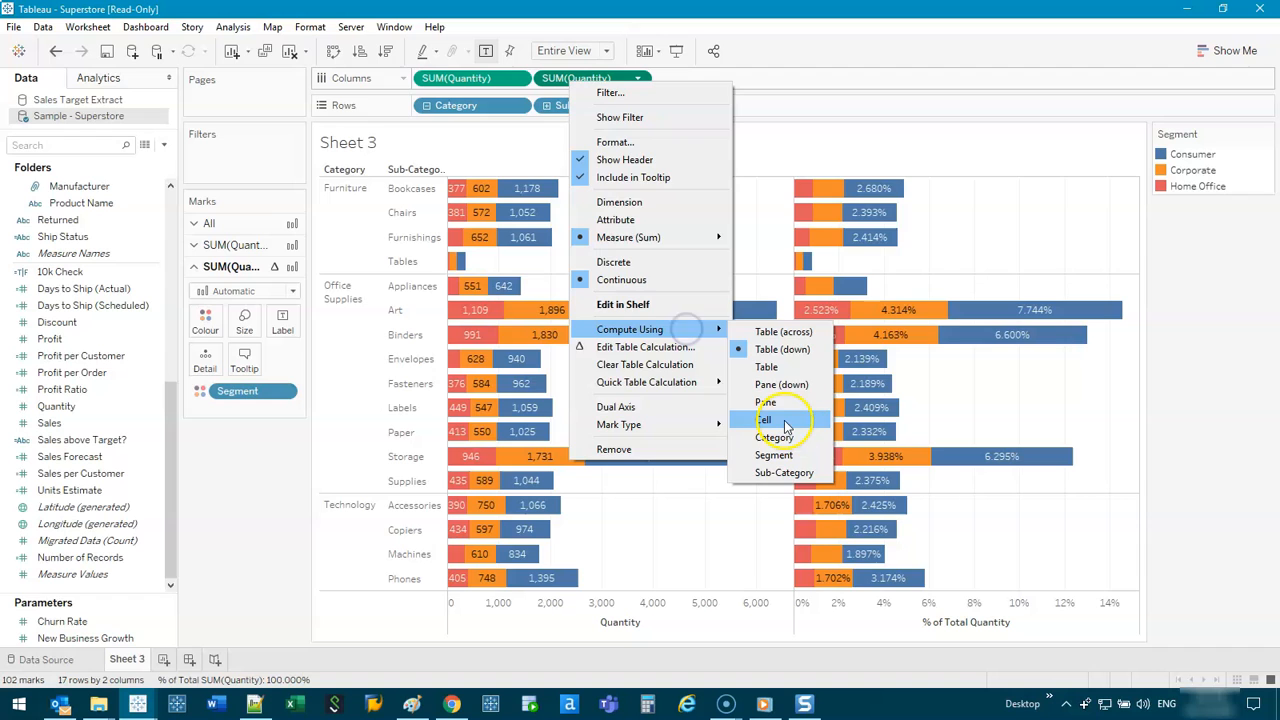
- Compute the second chart's percentages using Cell, e.g. Bookcases Consumer 54.61%
{"action": "left_click", "coordinate": [763, 419]}
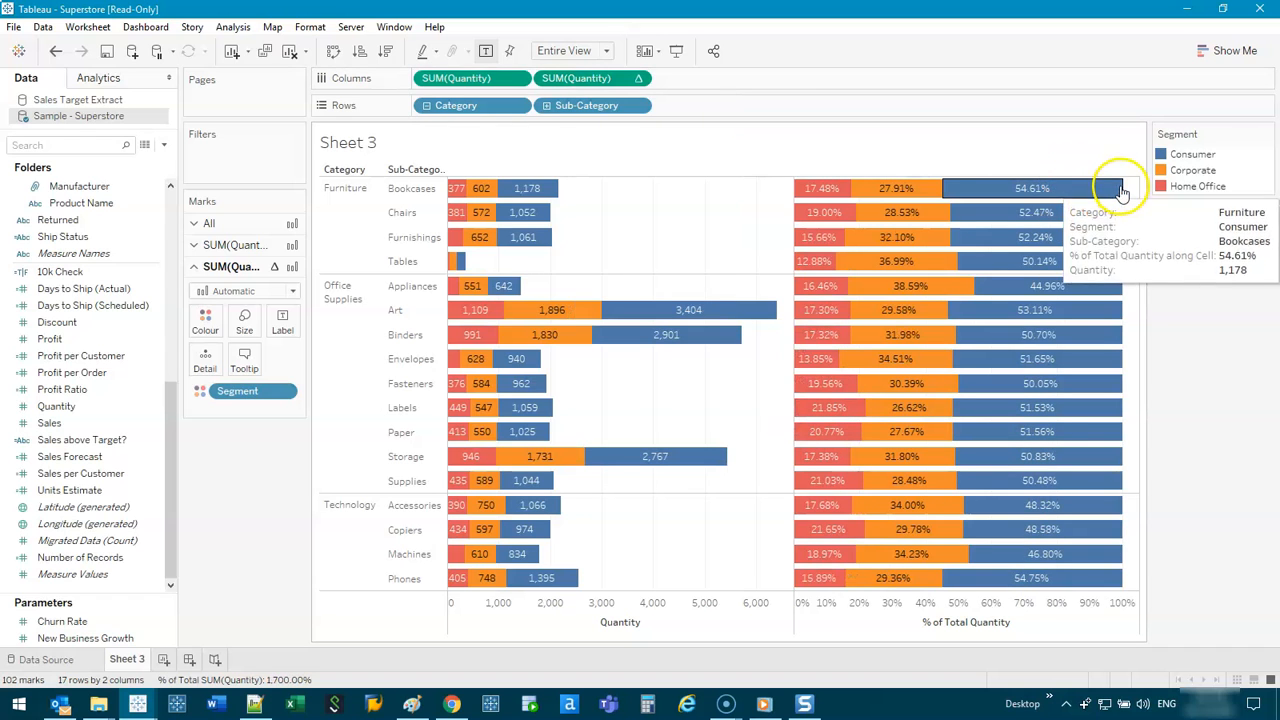
{"action": "mouse_move", "coordinate": [972, 622]}
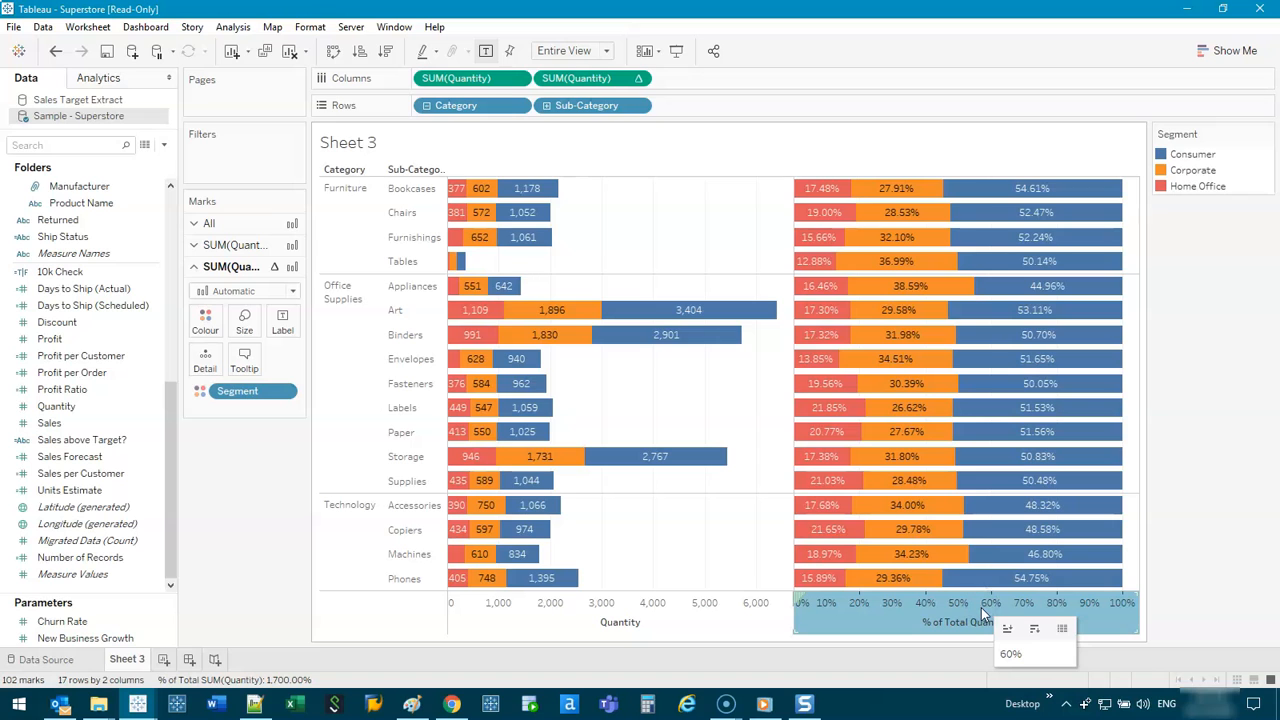
{"action": "mouse_move", "coordinate": [835, 188]}
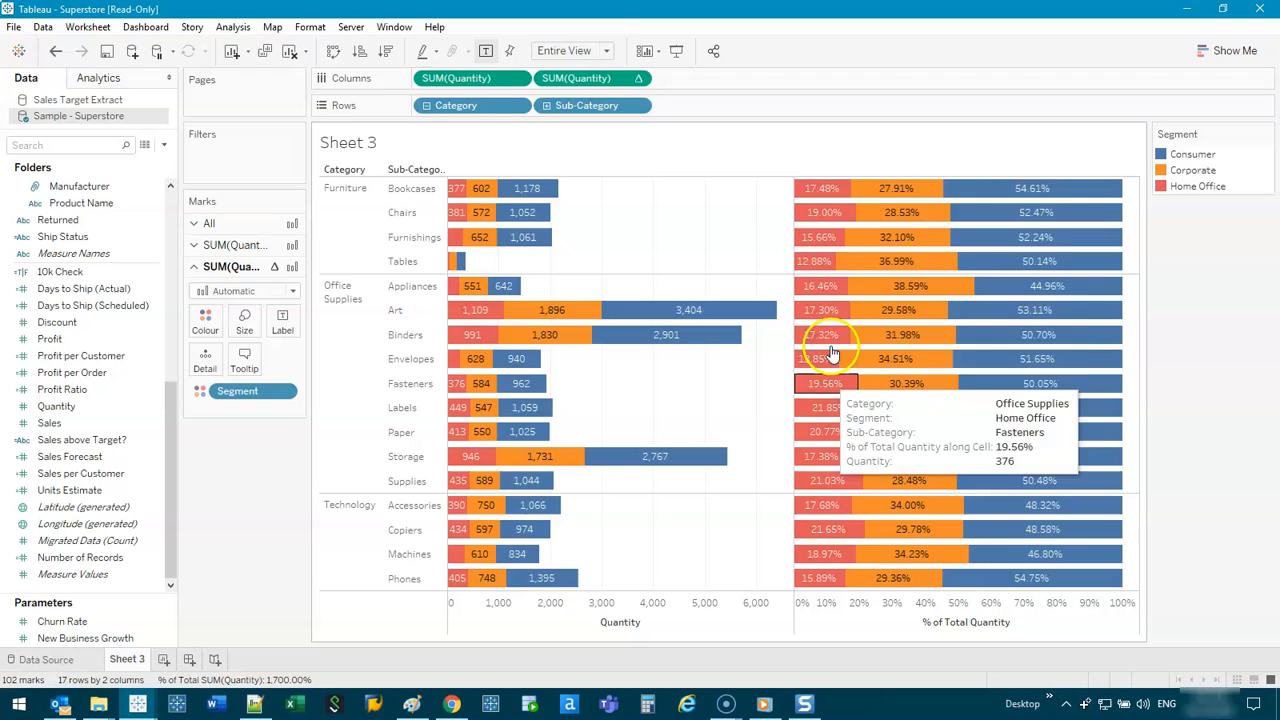
{"action": "mouse_move", "coordinate": [848, 529]}
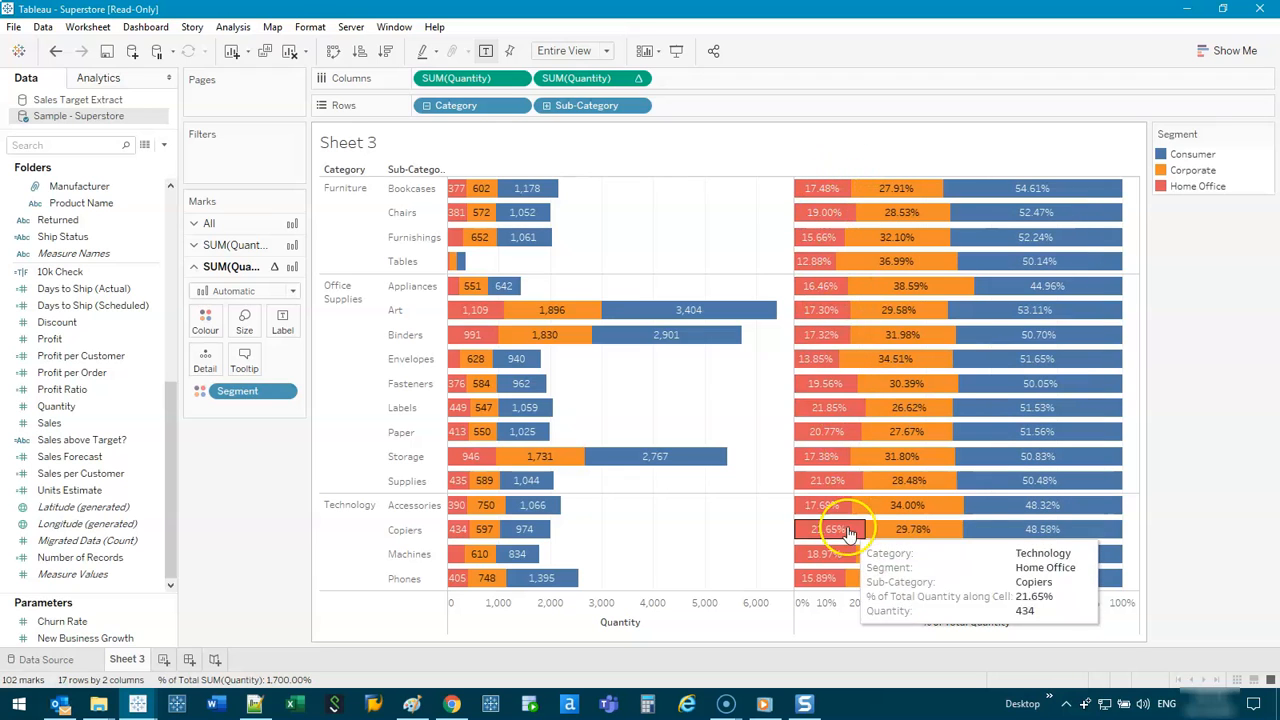
{"action": "mouse_move", "coordinate": [900, 529]}
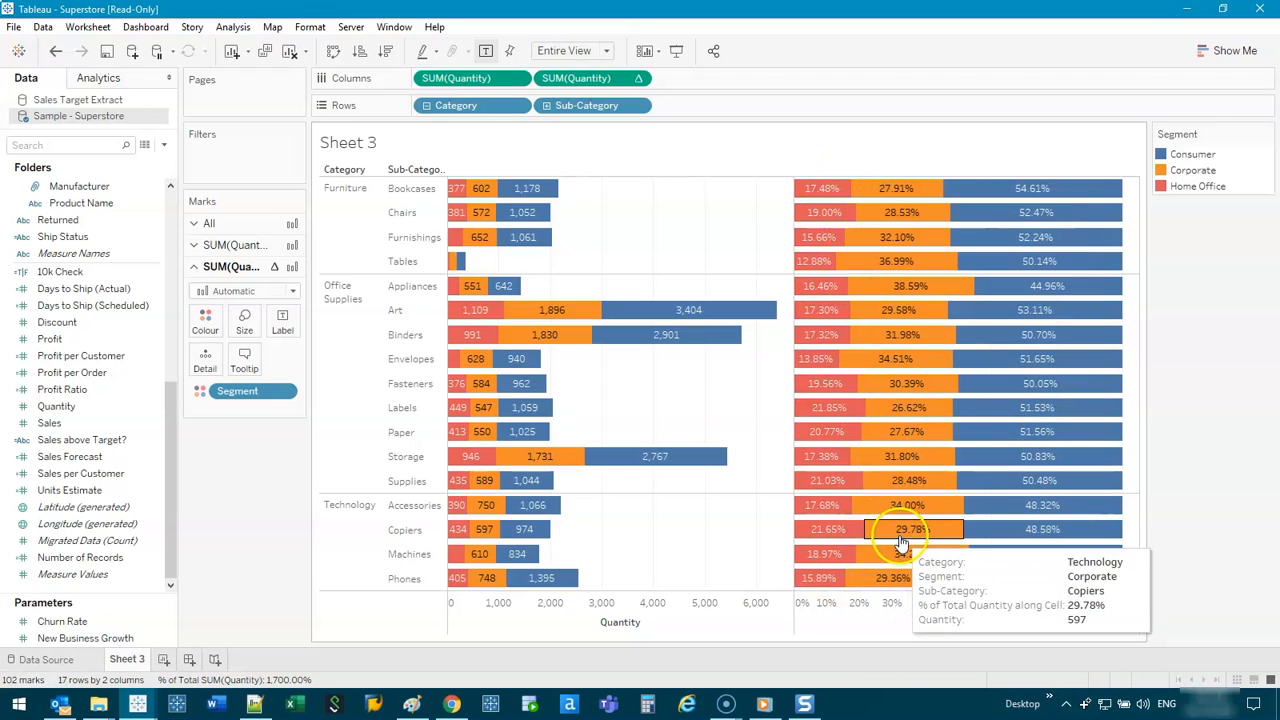
{"action": "mouse_move", "coordinate": [908, 286]}
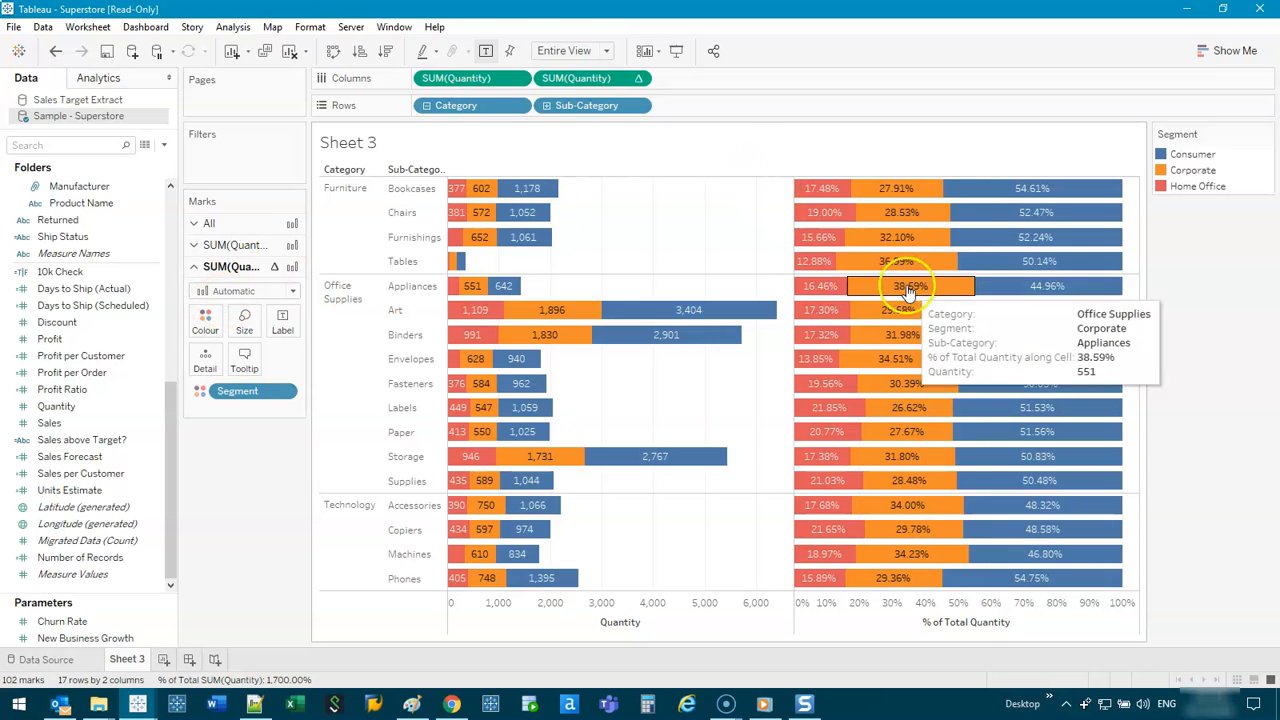
- Show the Analytics pane and begin dragging a Reference Line onto the view
{"action": "left_click", "coordinate": [98, 78]}
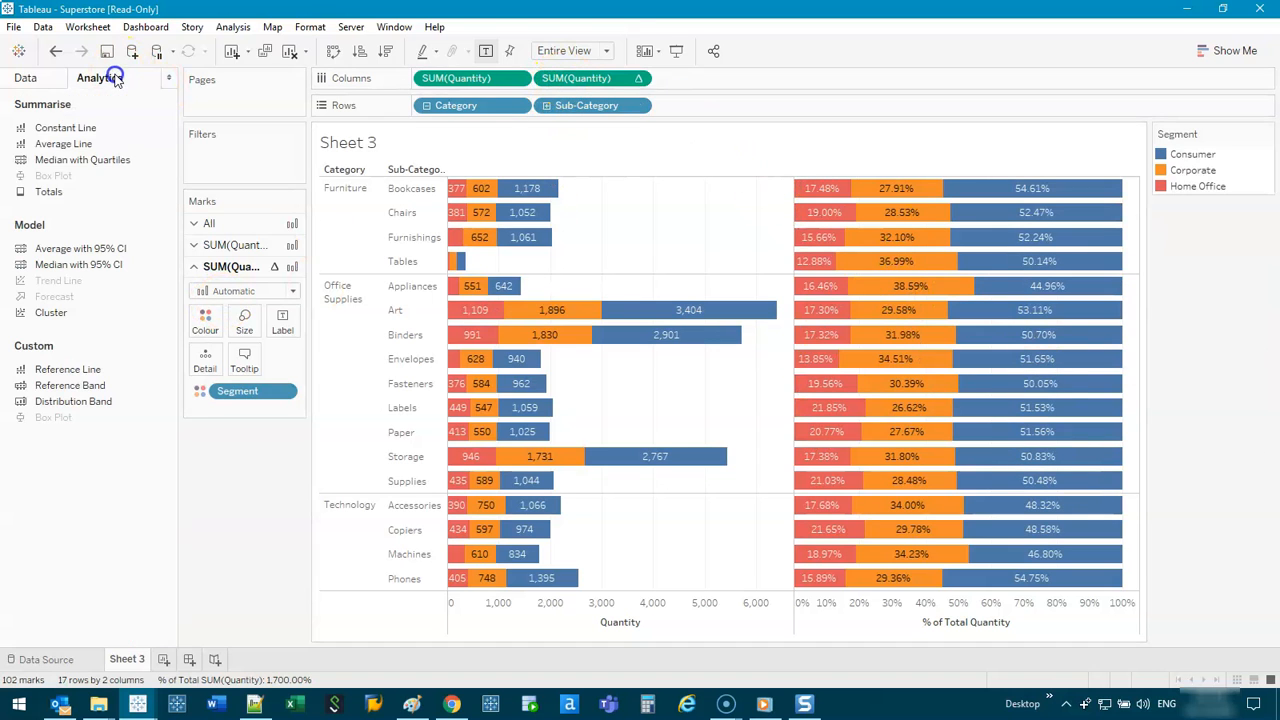
{"action": "mouse_move", "coordinate": [68, 370]}
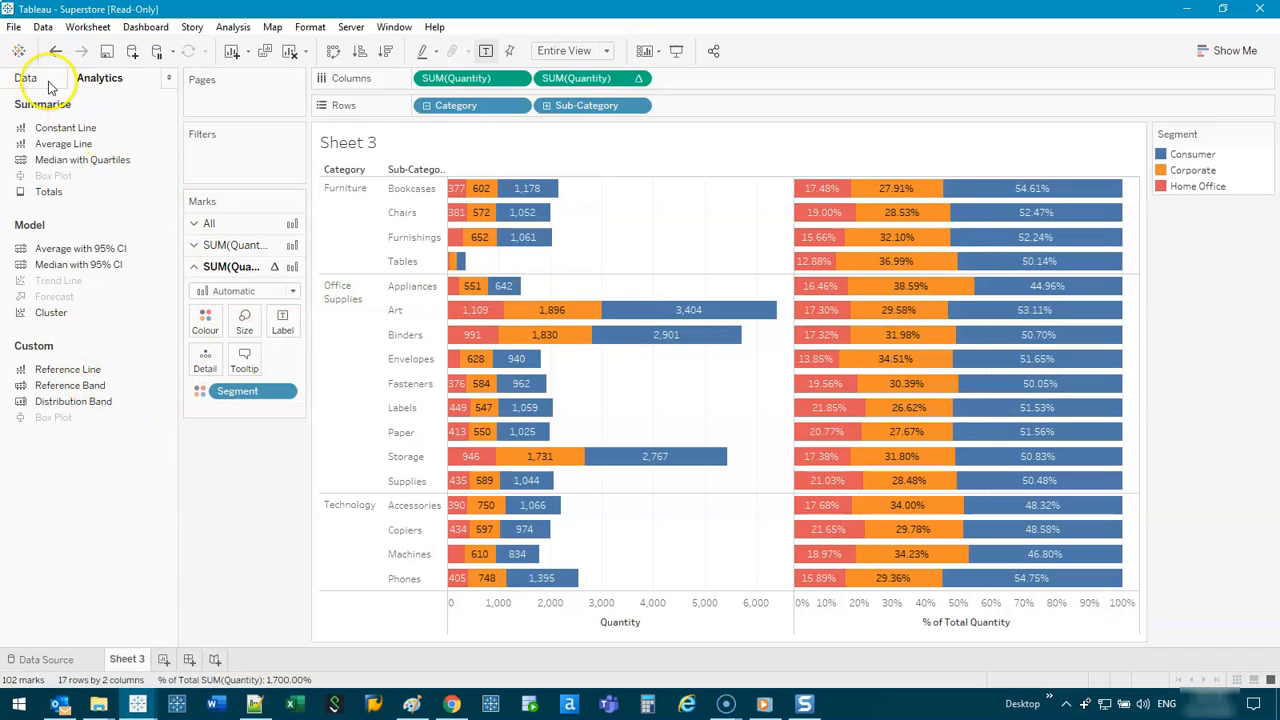
{"action": "left_click", "coordinate": [27, 78]}
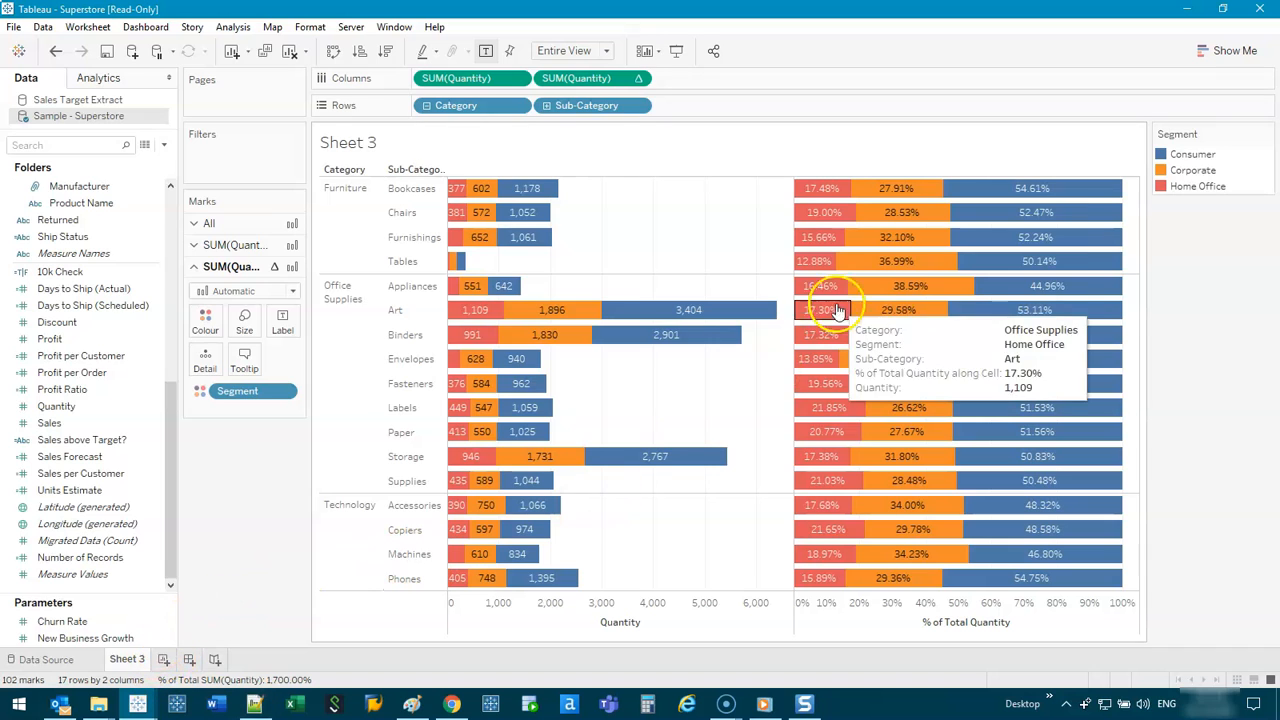
{"action": "left_click", "coordinate": [99, 78]}
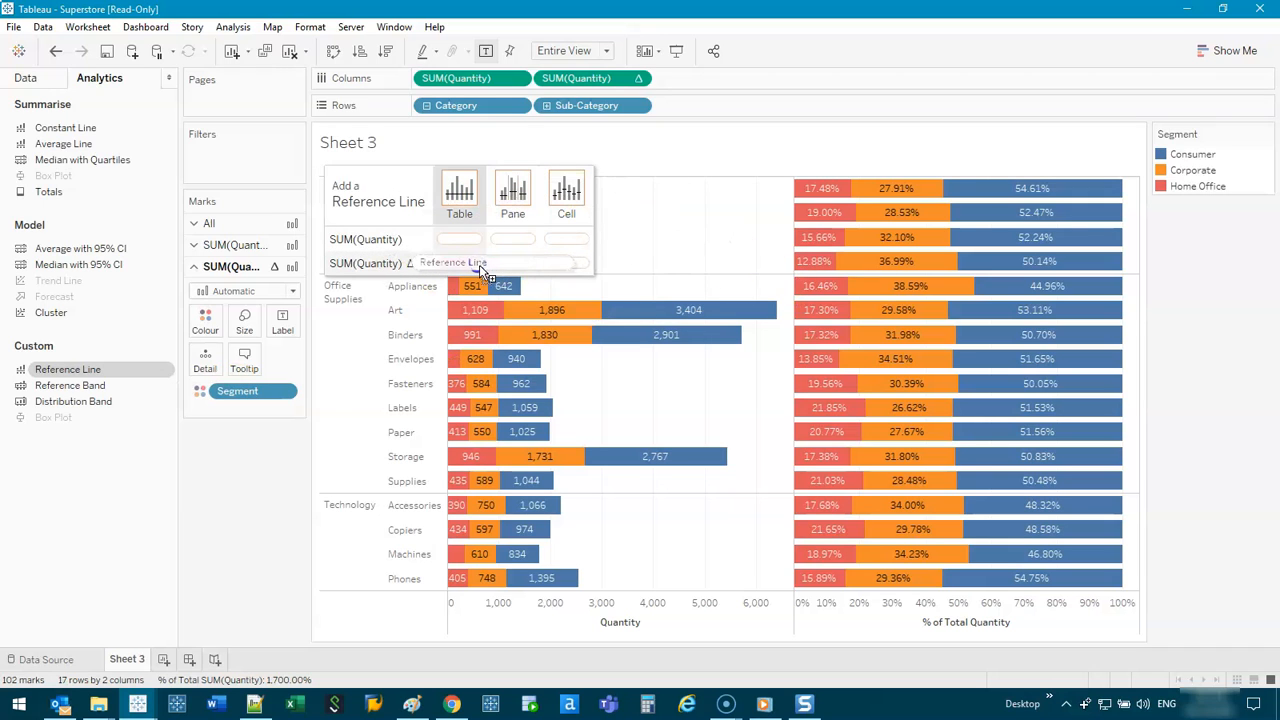
- Add a table-wide dashed reference line at constant 0.19 on the percent measure
{"action": "left_click", "coordinate": [453, 262]}
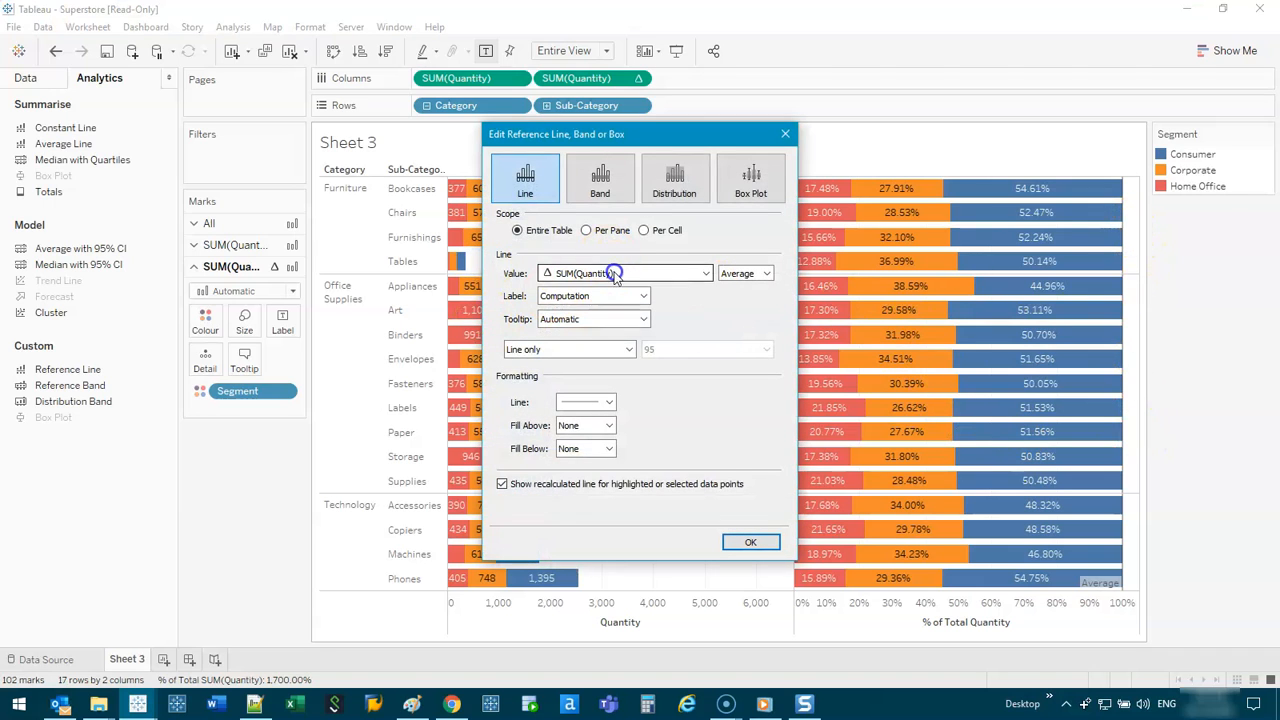
{"action": "left_click", "coordinate": [705, 273]}
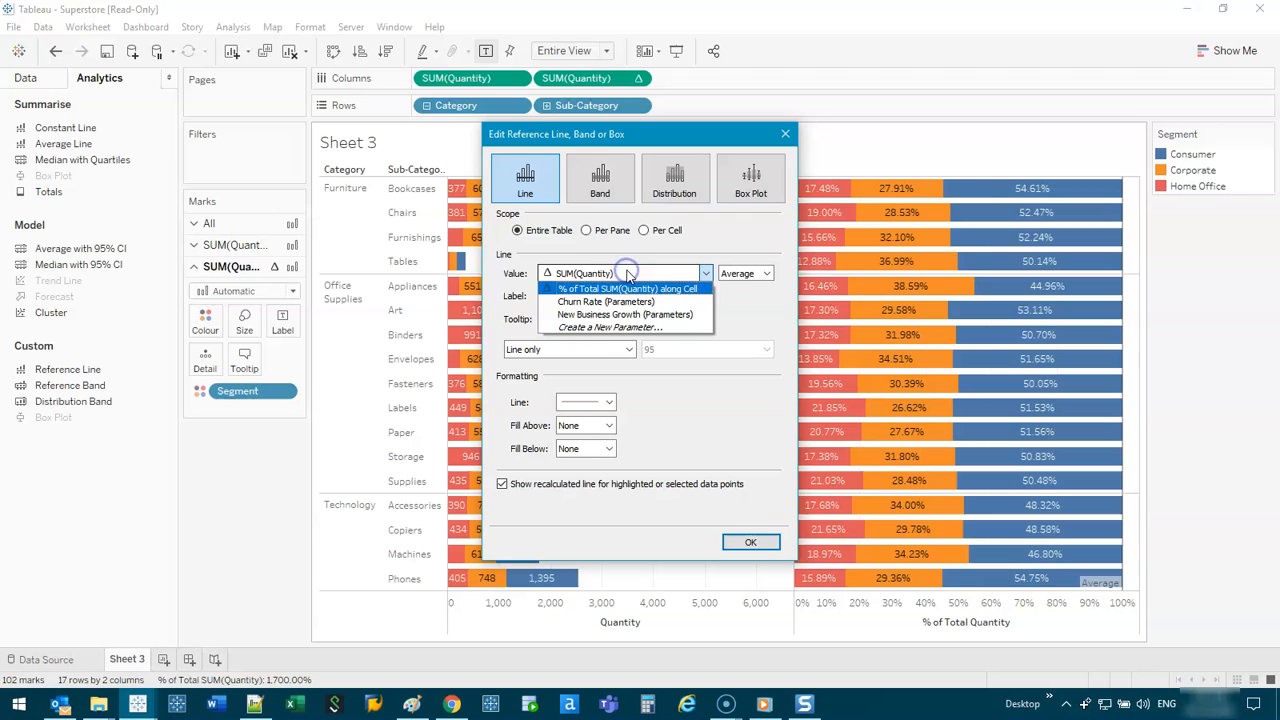
{"action": "mouse_move", "coordinate": [624, 314]}
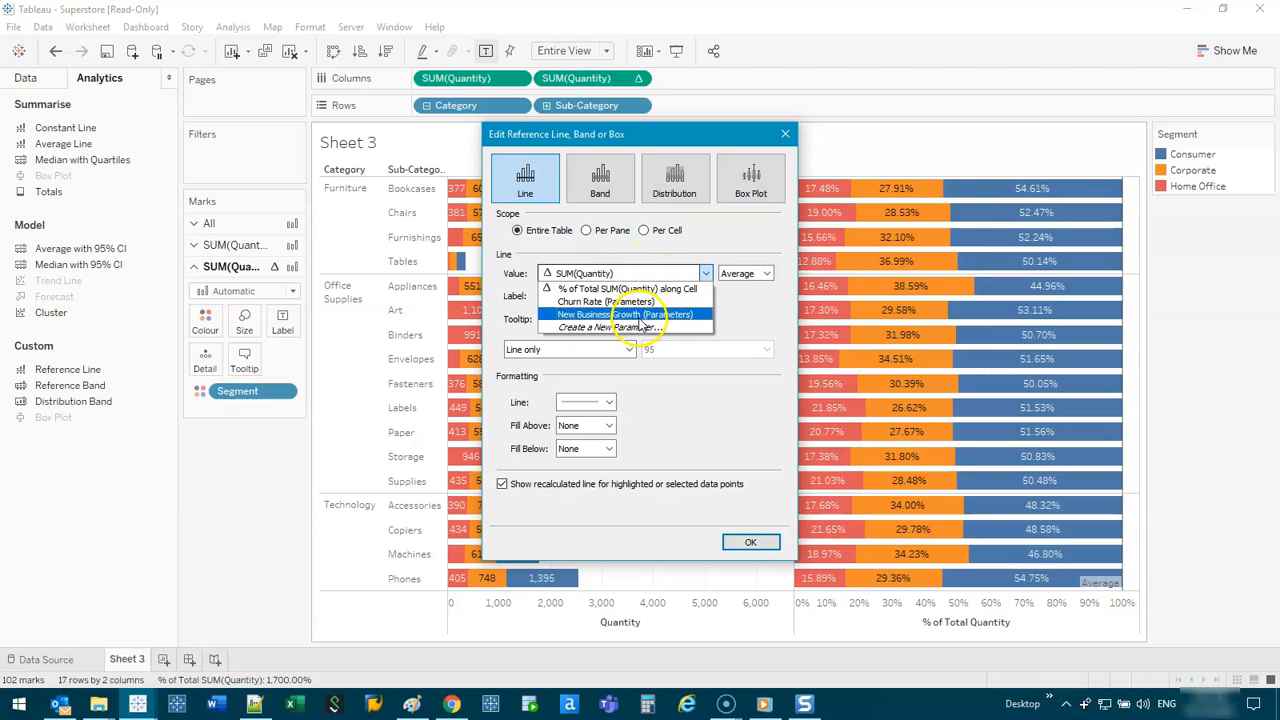
{"action": "left_click", "coordinate": [625, 314]}
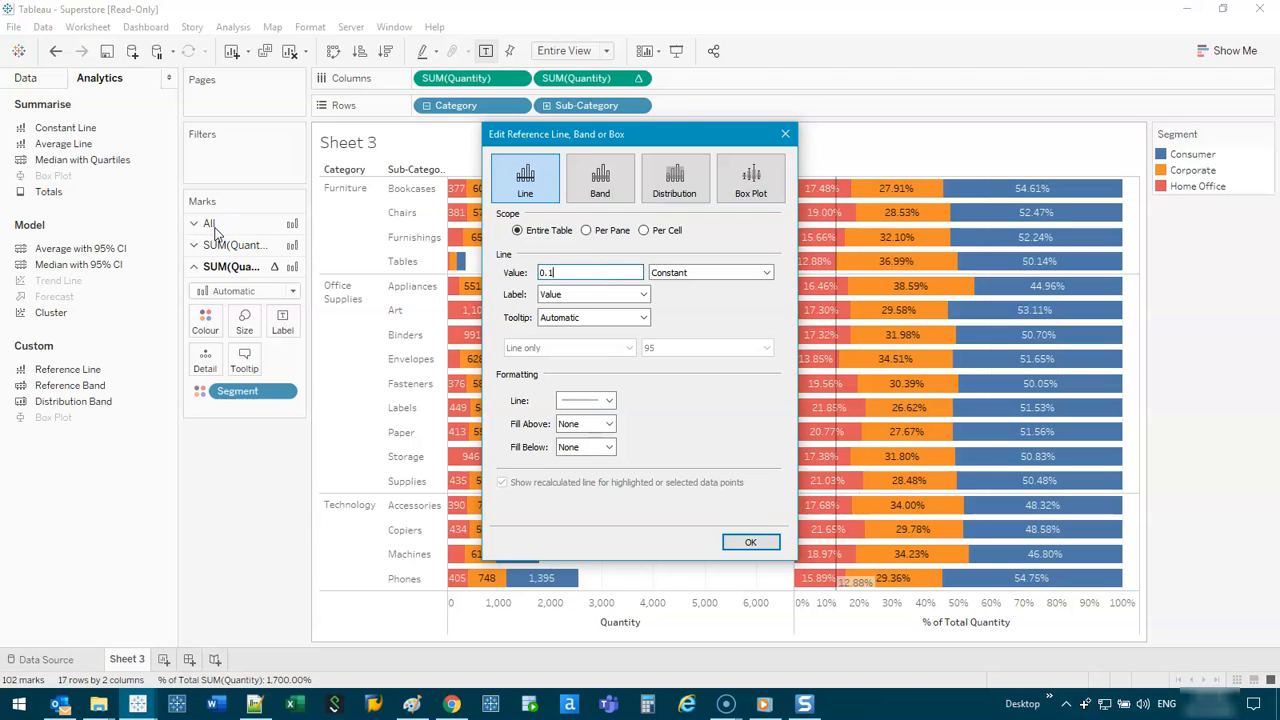
{"action": "left_click", "coordinate": [602, 400]}
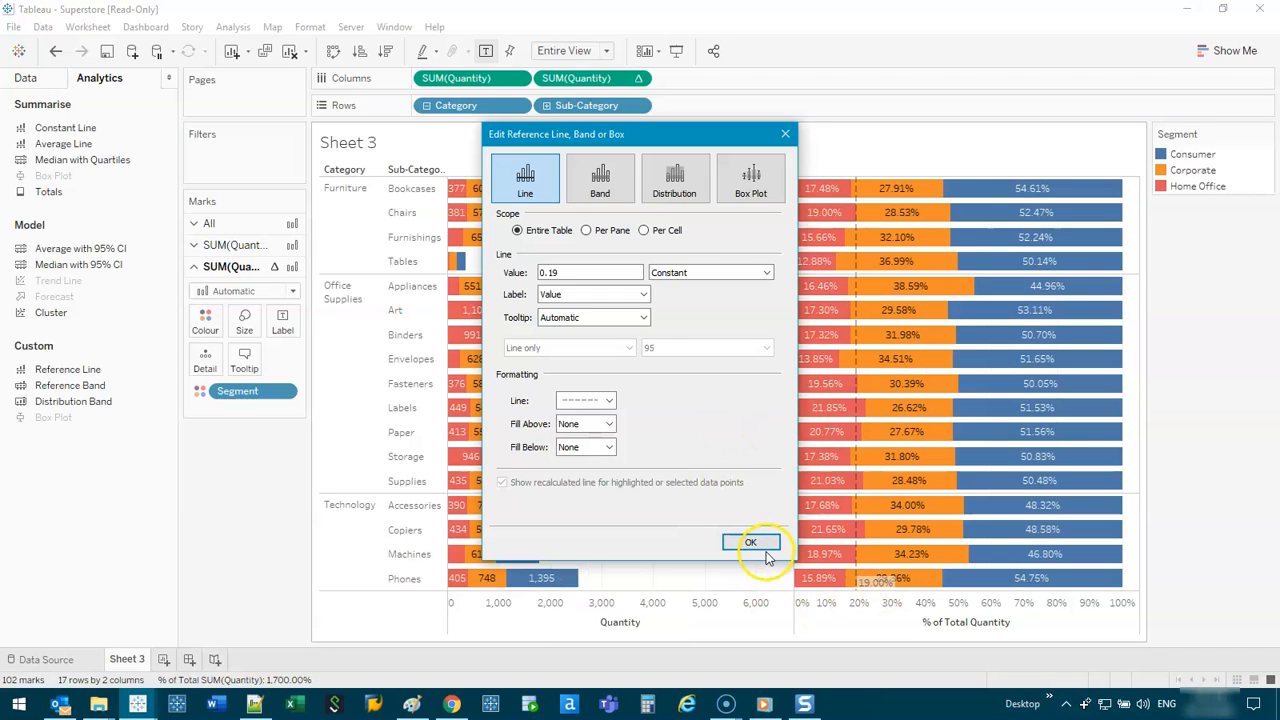
{"action": "left_click", "coordinate": [751, 541]}
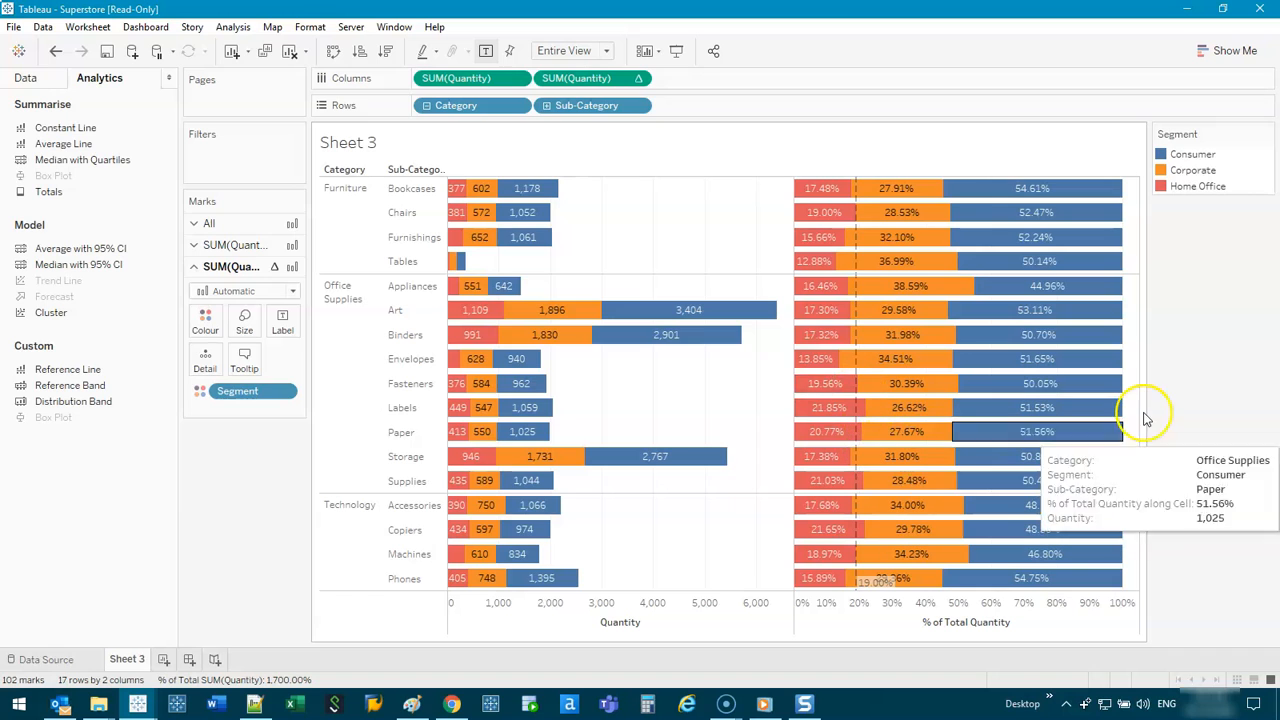
{"action": "left_click", "coordinate": [401, 212]}
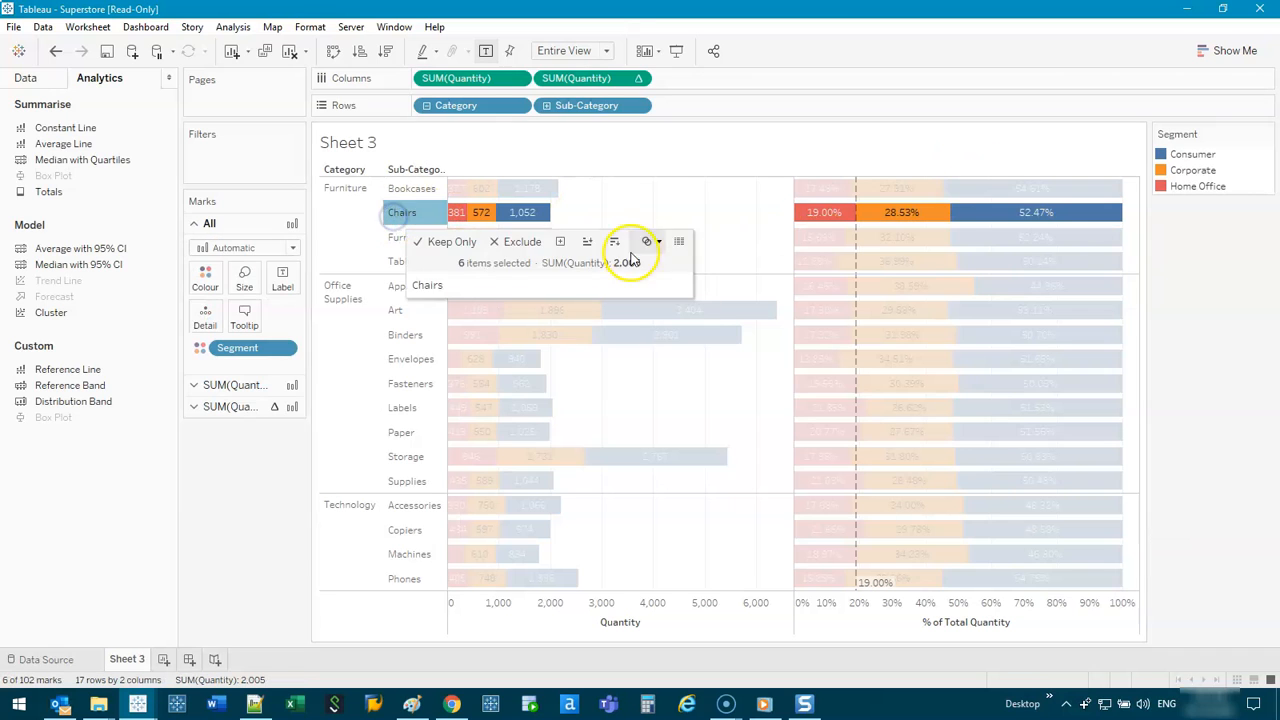
{"action": "left_click", "coordinate": [483, 407]}
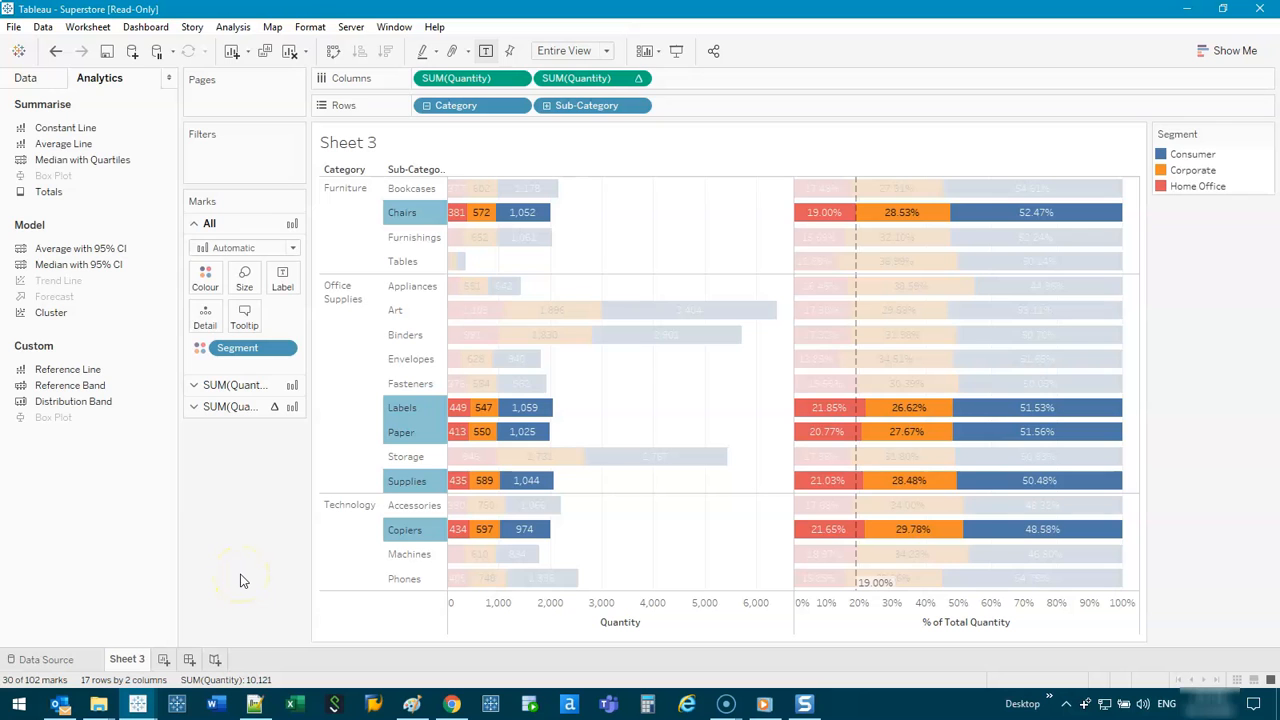
{"action": "left_click", "coordinate": [631, 189]}
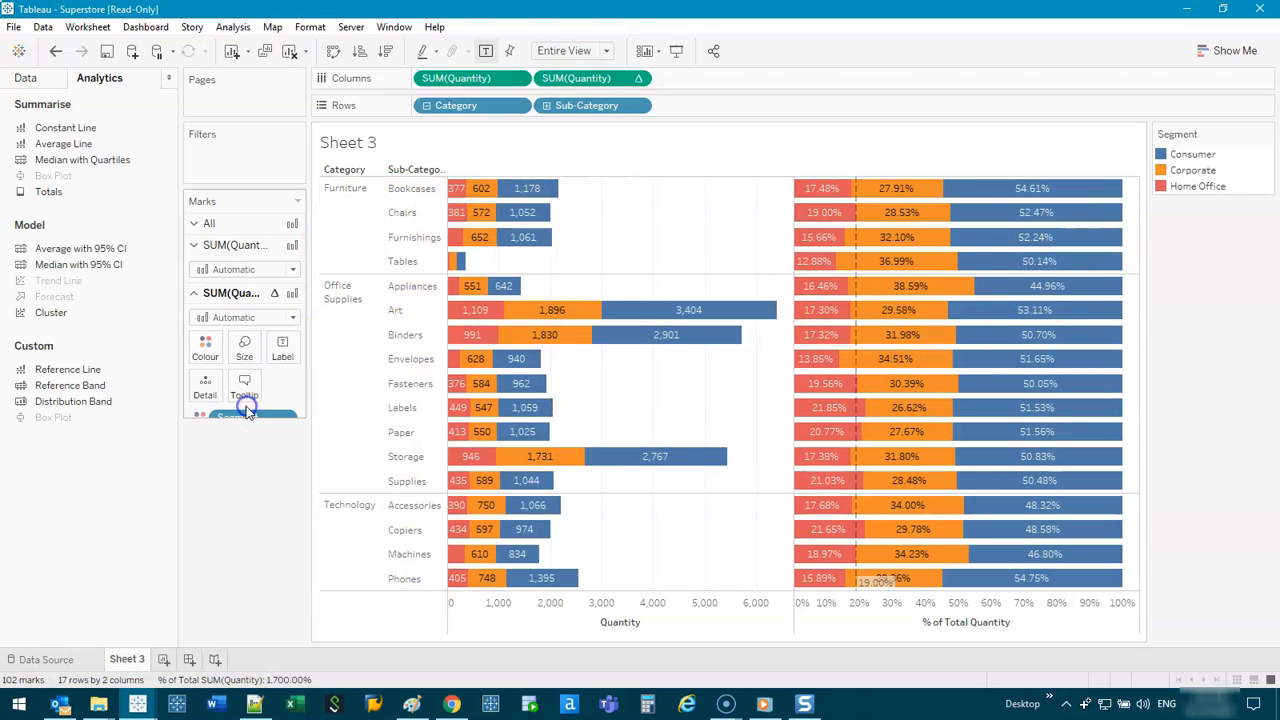
- Drop the label pill from Marks, keeping only the dashed 19% line
{"action": "left_click", "coordinate": [487, 51]}
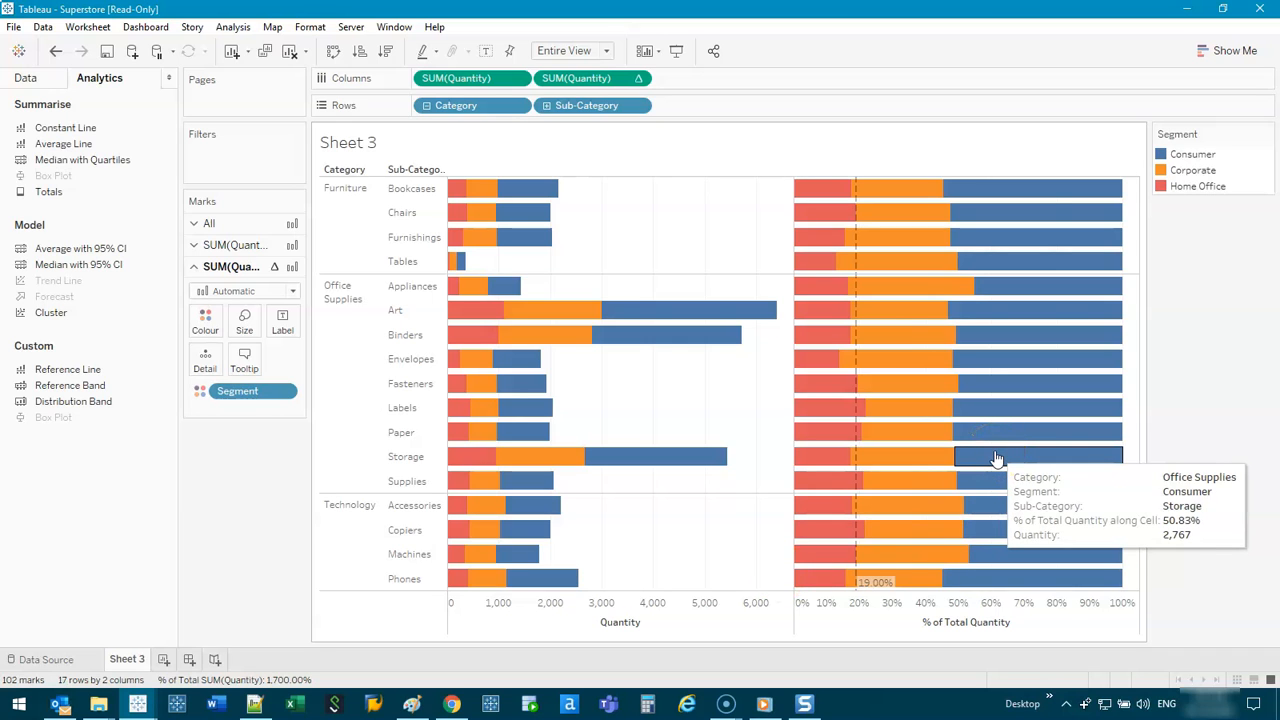
{"action": "mouse_move", "coordinate": [475, 190]}
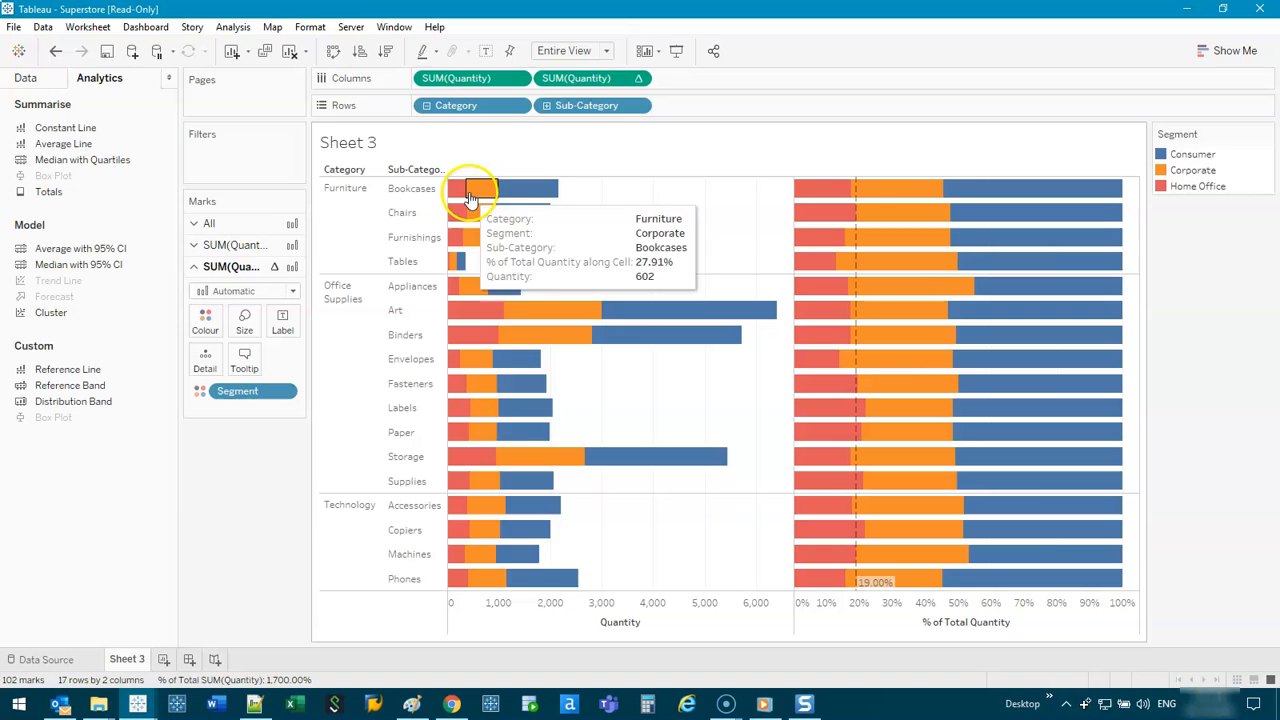
{"action": "mouse_move", "coordinate": [628, 406]}
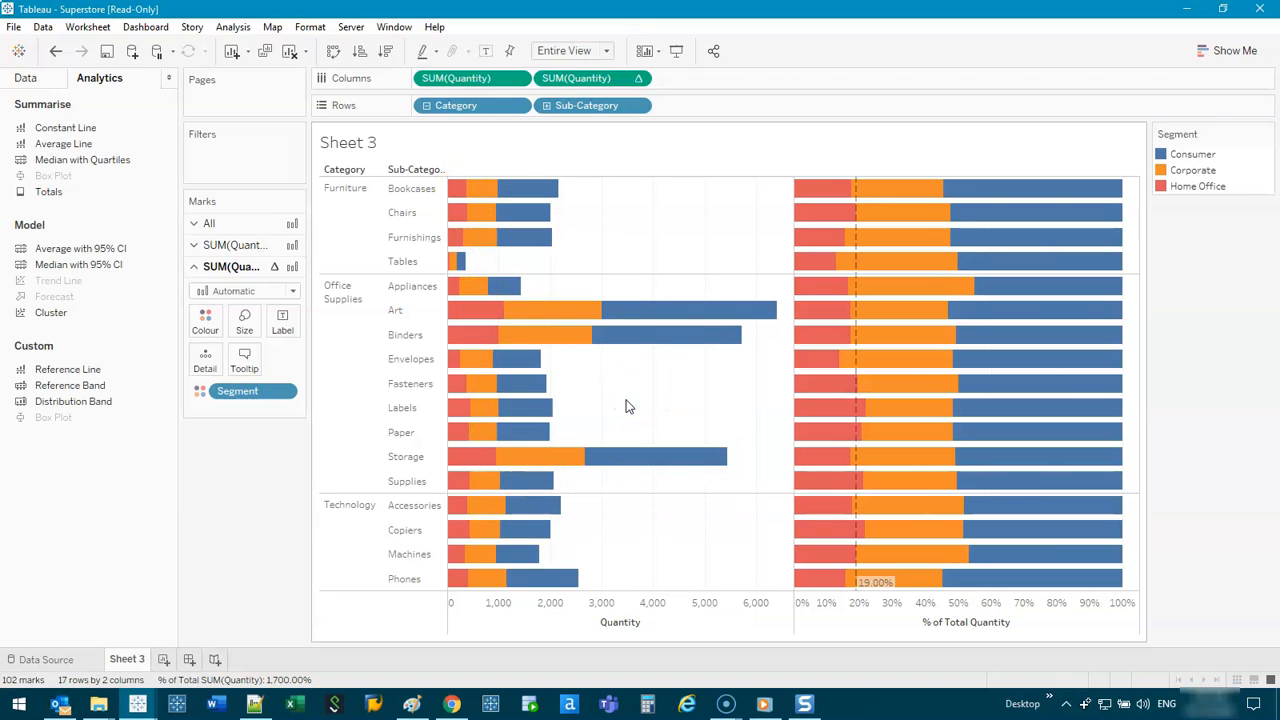